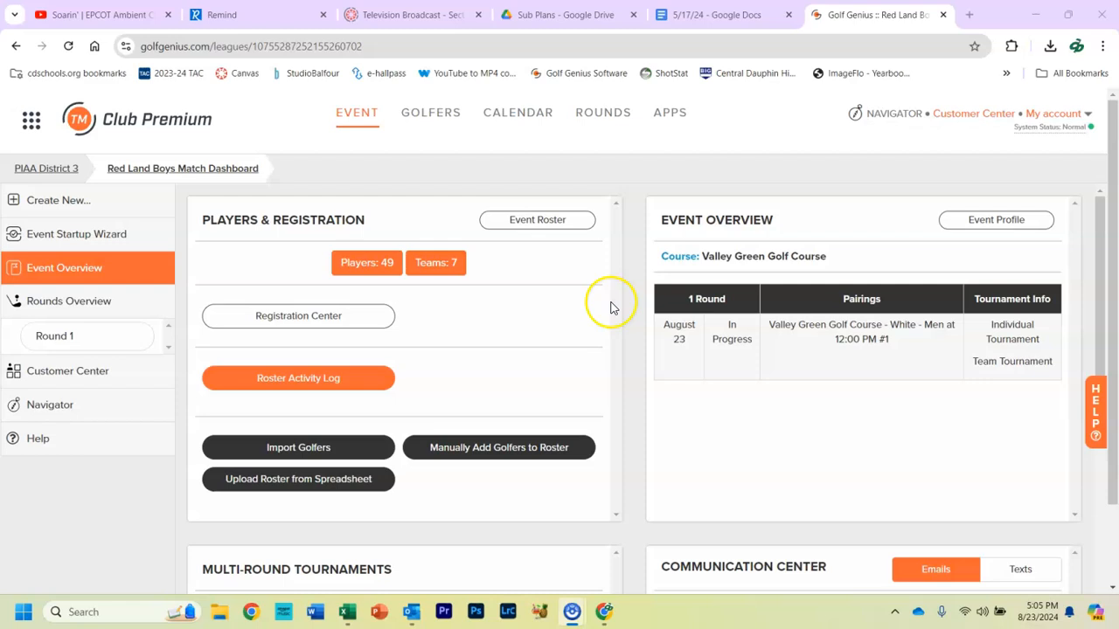
Step: Go to the Golfers area's Event Divisions / Flights / Teams page for the 49-golfer roster
click(430, 112)
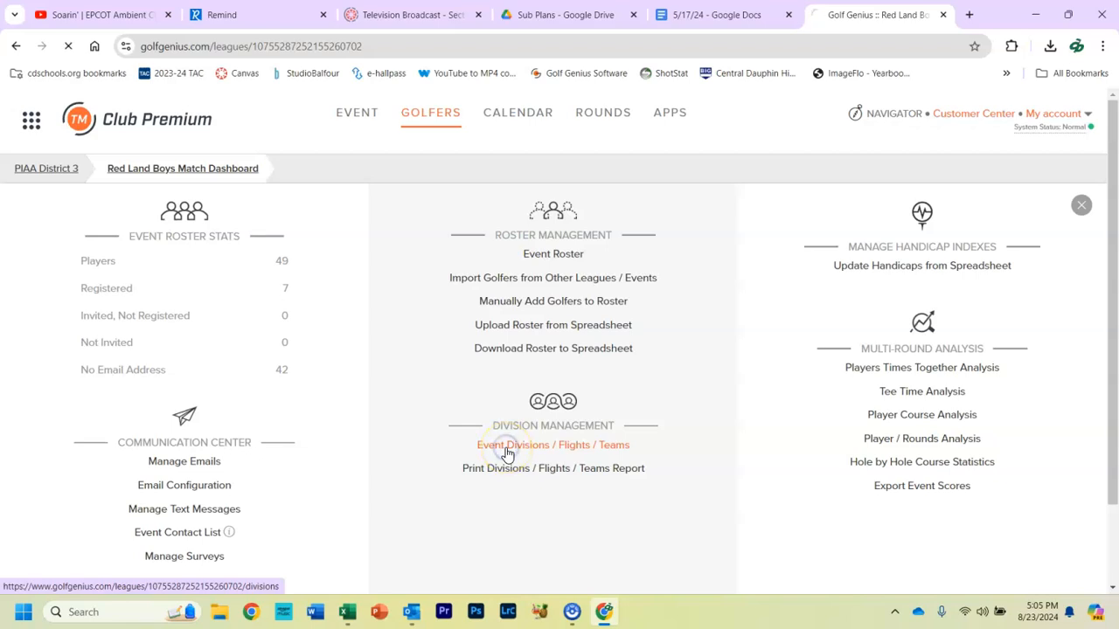
click(552, 445)
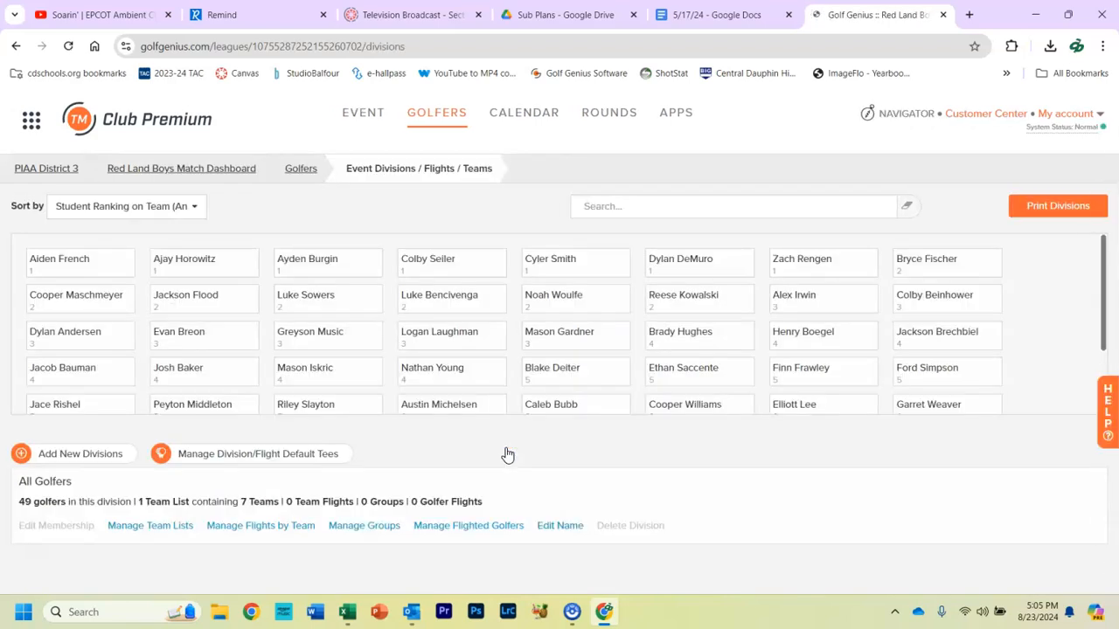
mouse_move(580, 608)
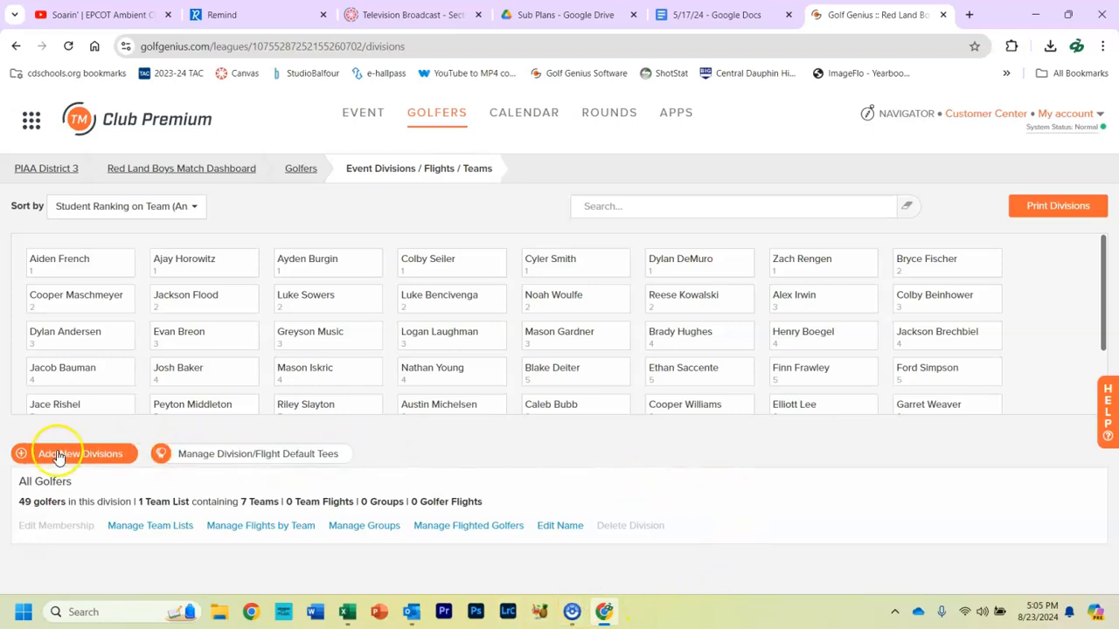
mouse_move(446, 545)
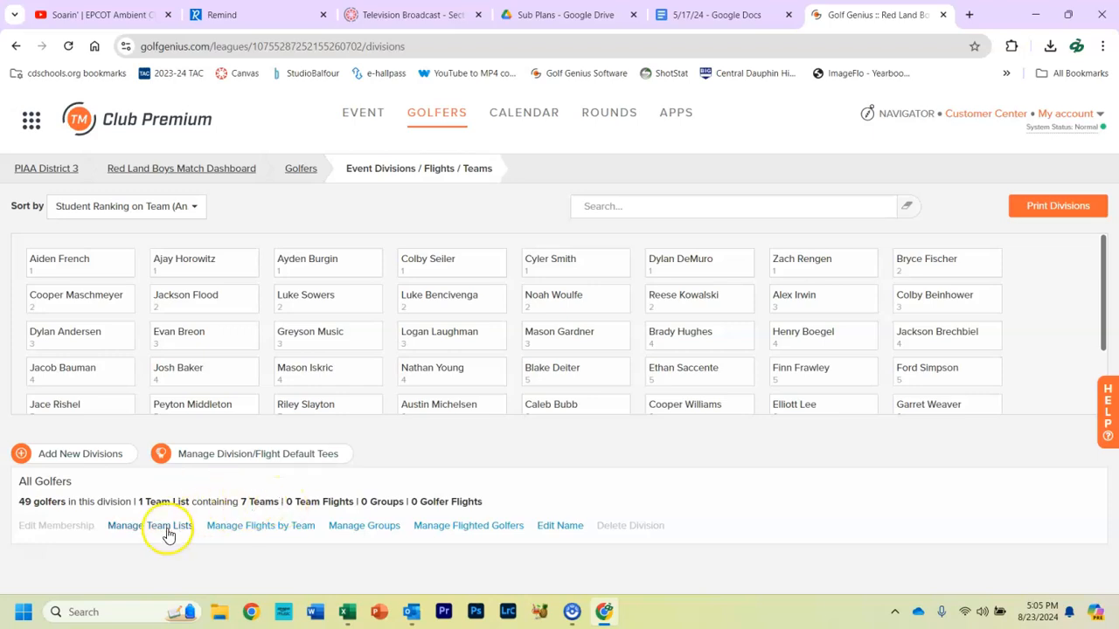
Step: Create a team list 'Individual' built from the Affiliation custom field, teams named by field value
click(147, 524)
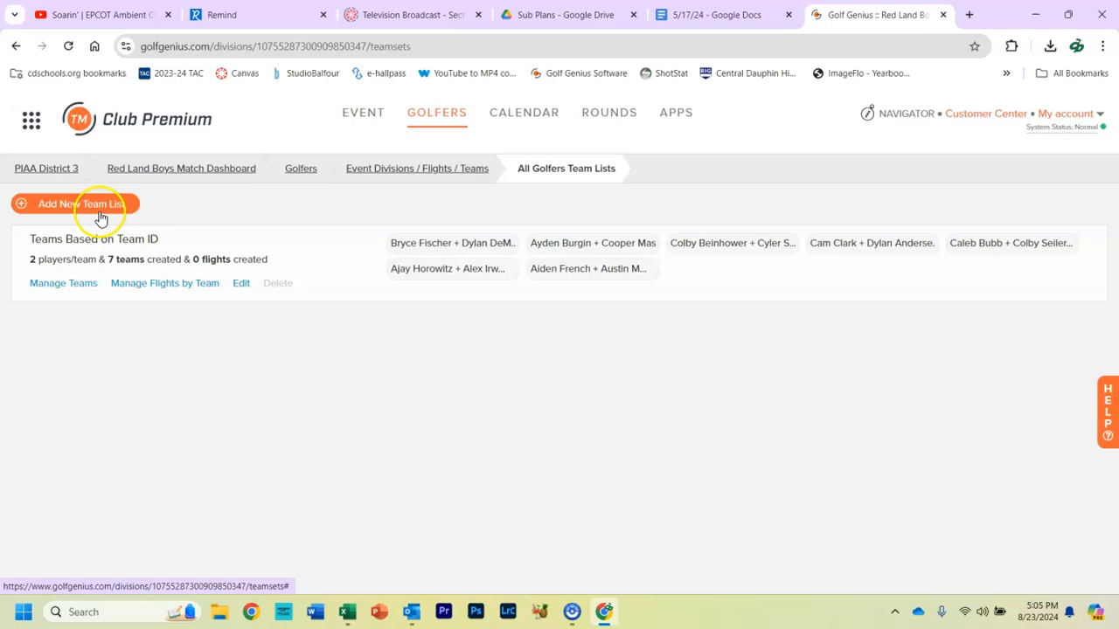
click(81, 203)
text(Individual)
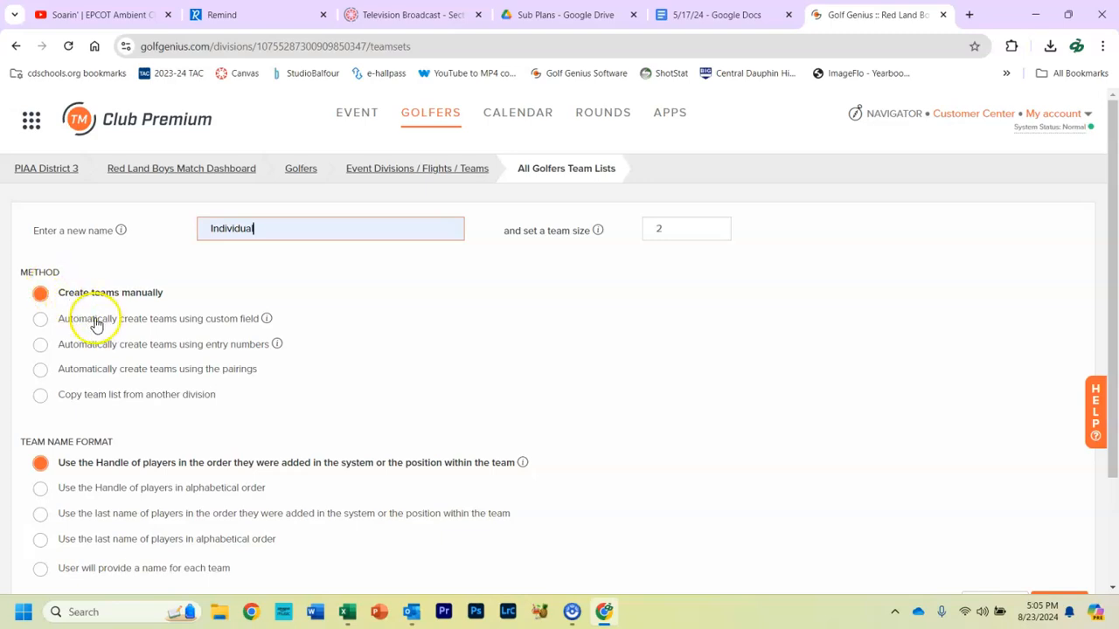
click(40, 318)
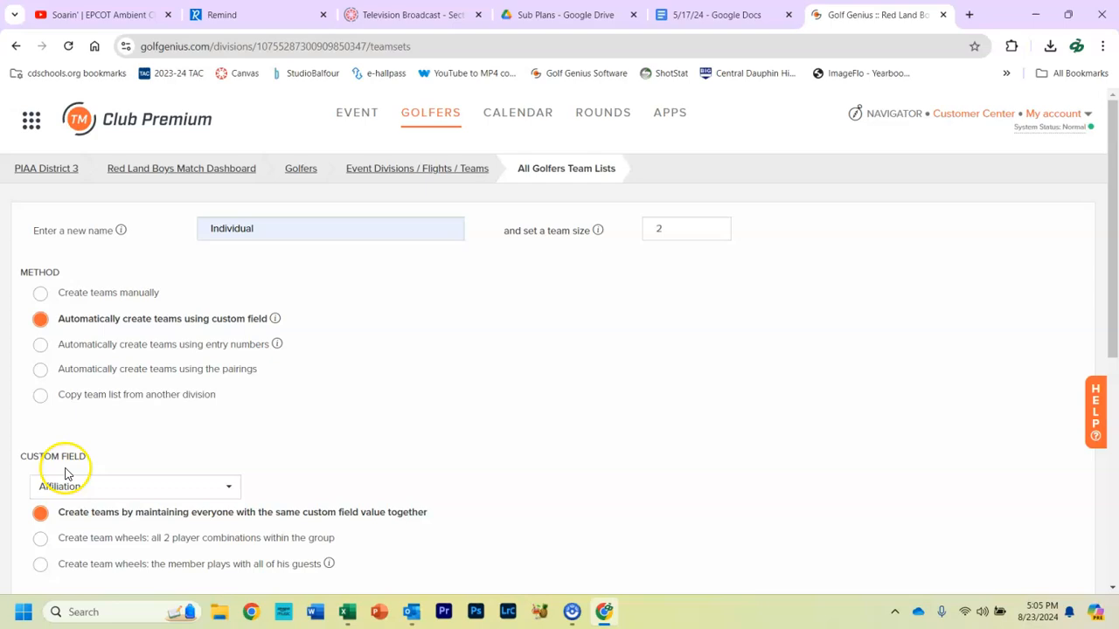
scroll(down, 3)
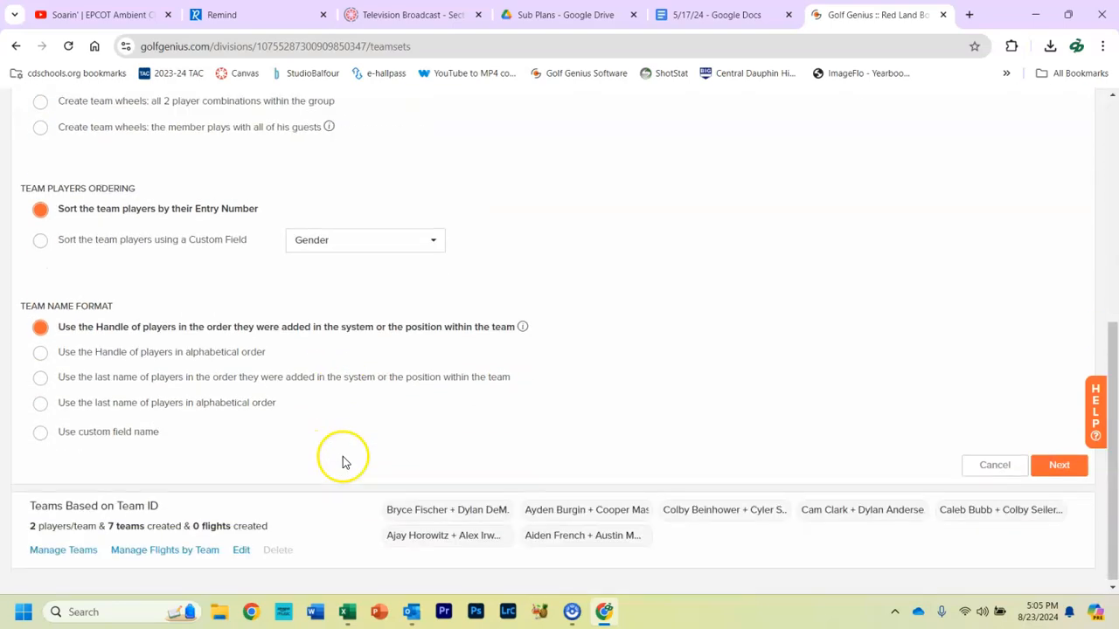
mouse_move(87, 315)
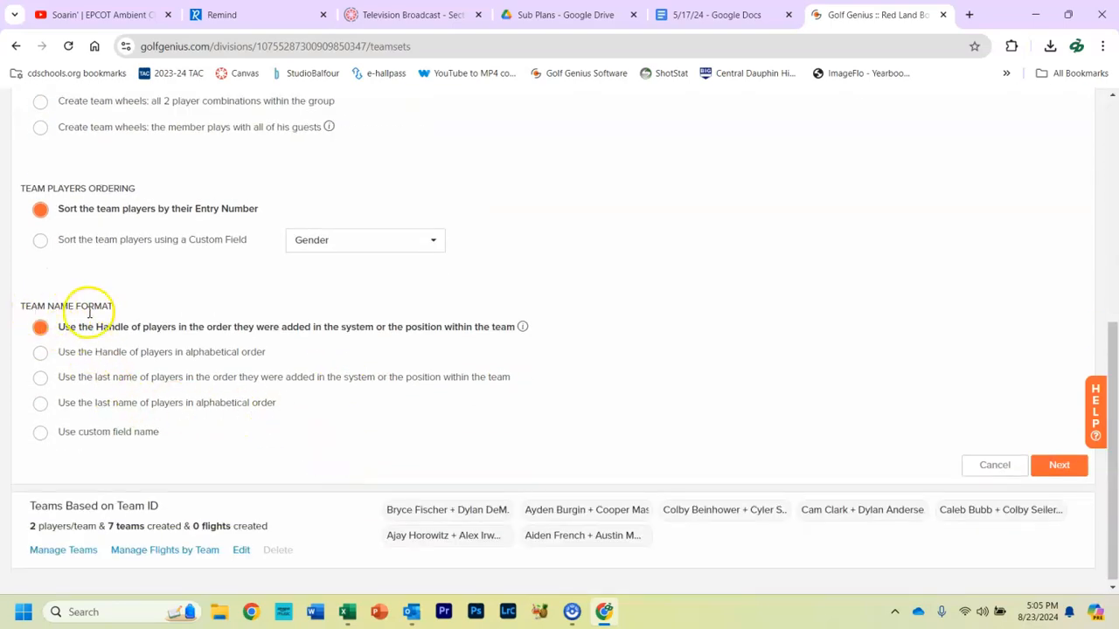
mouse_move(40, 434)
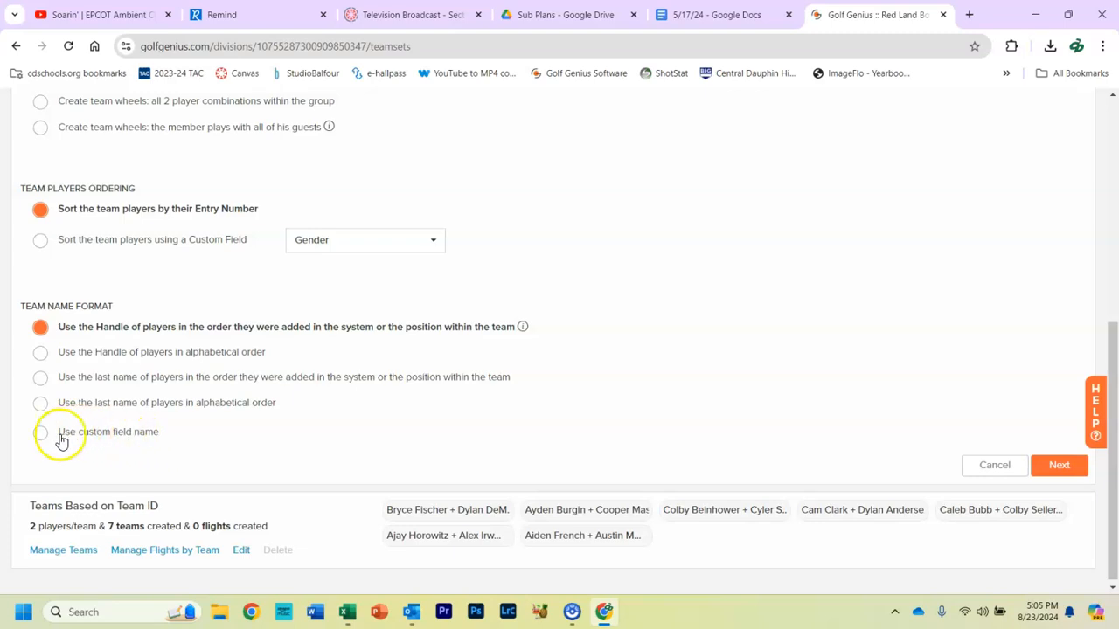
click(40, 432)
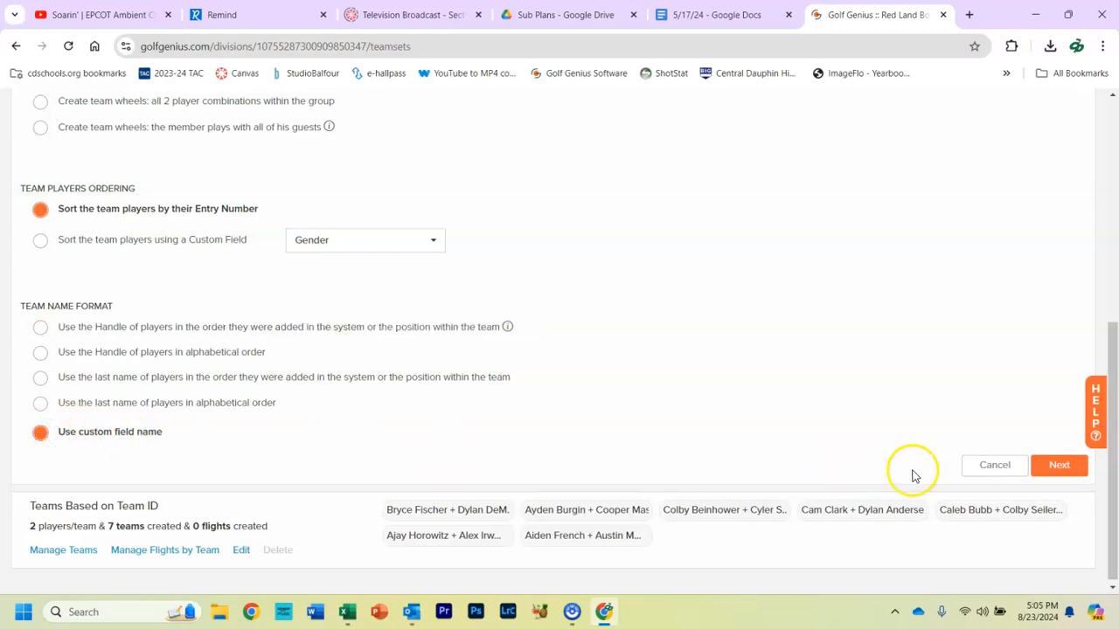
click(1059, 465)
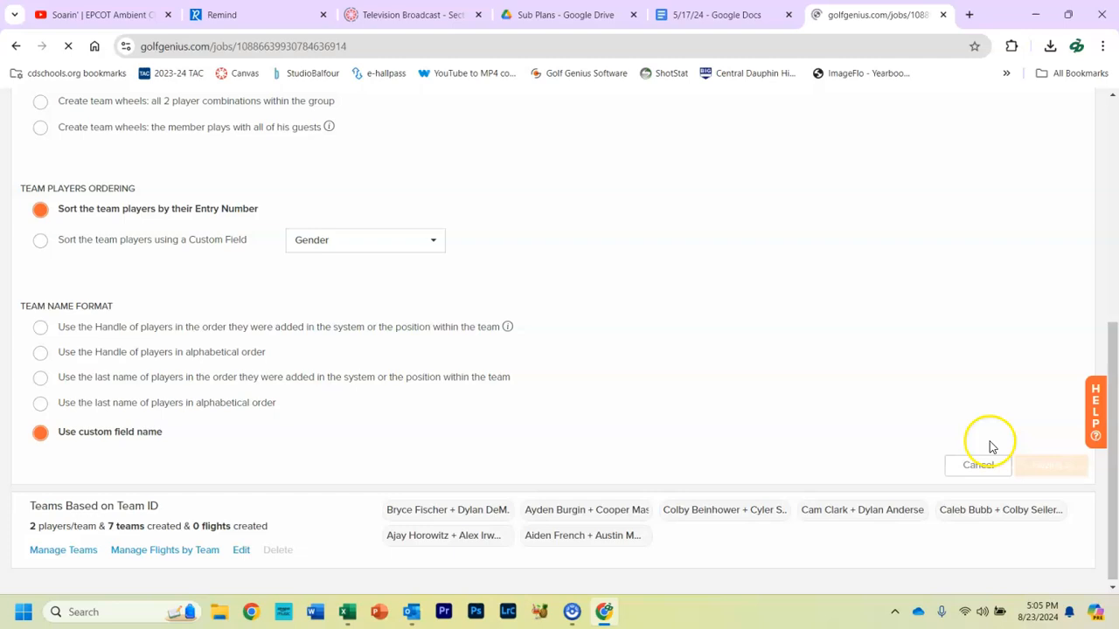
Step: Finish generating the Individual team list so golfers appear in school-named teams
click(1047, 465)
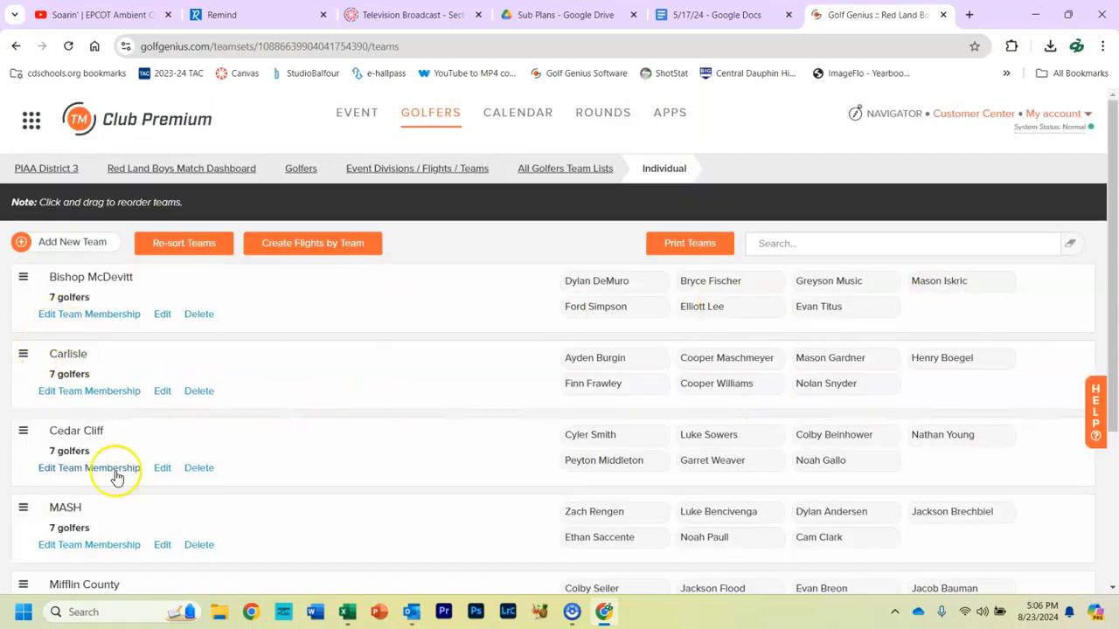
mouse_move(313, 389)
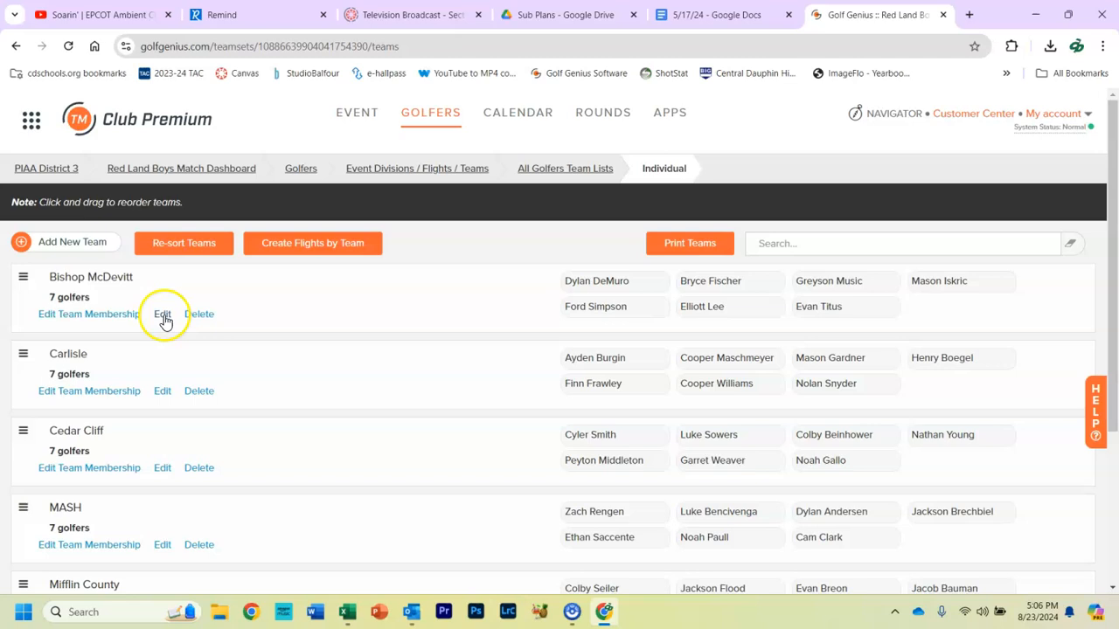
Step: Upload Bishop McDevitt Letters.png as the Bishop McDevitt team logo and save
click(161, 315)
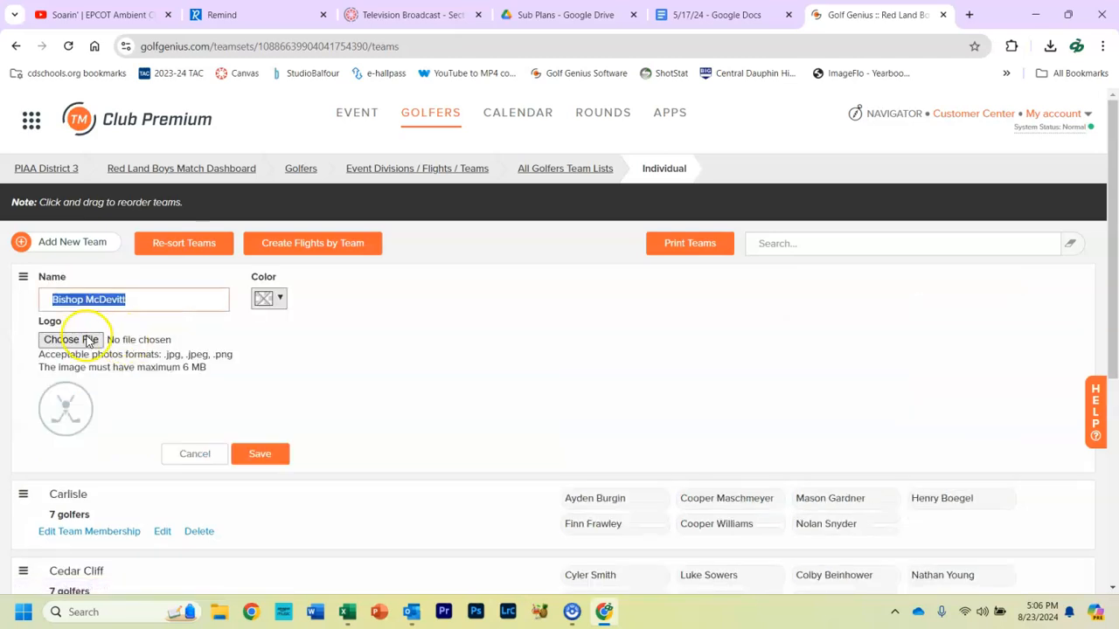
click(70, 339)
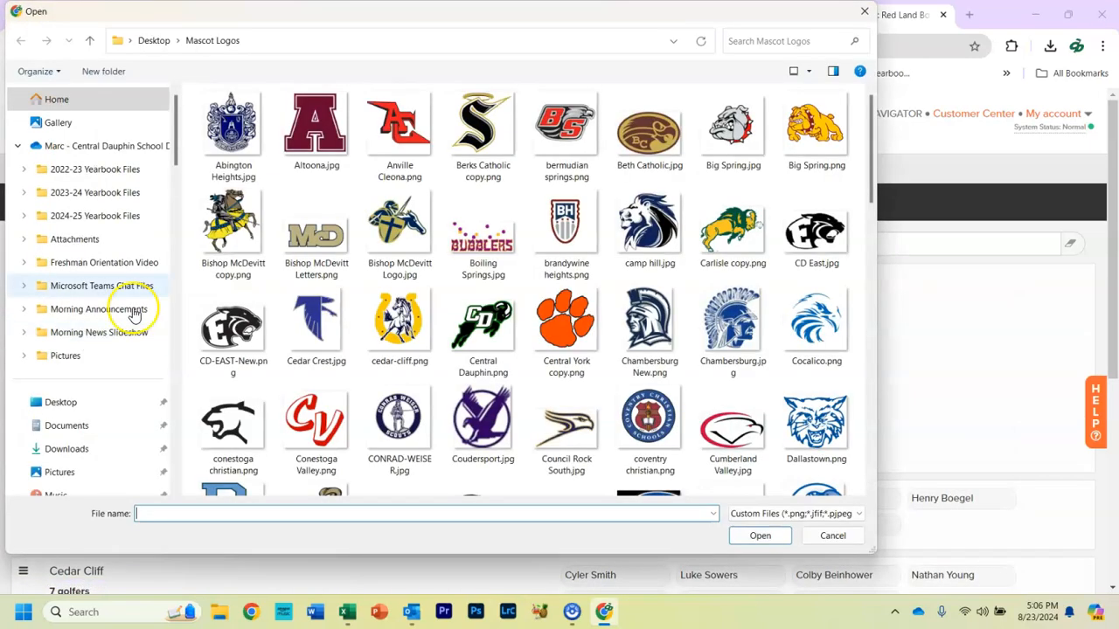
click(315, 224)
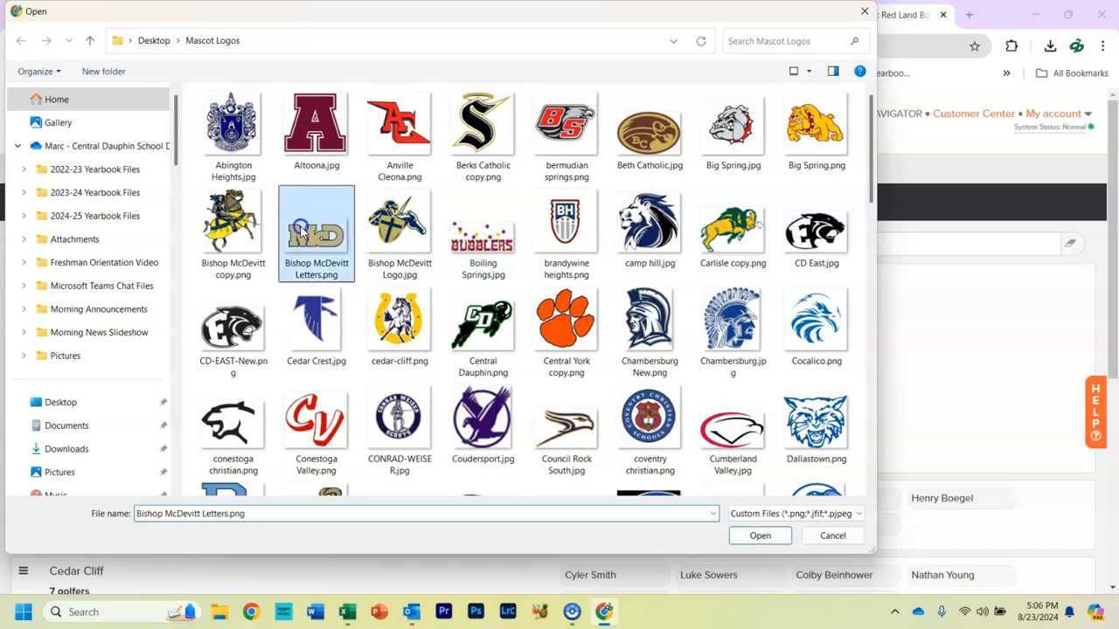
click(758, 535)
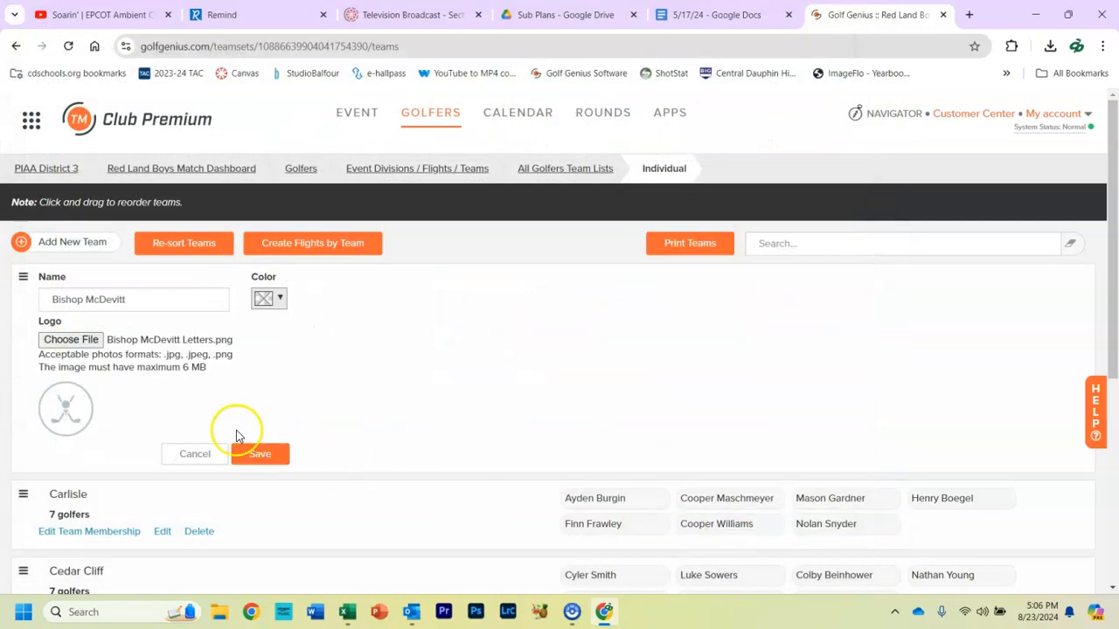
click(259, 454)
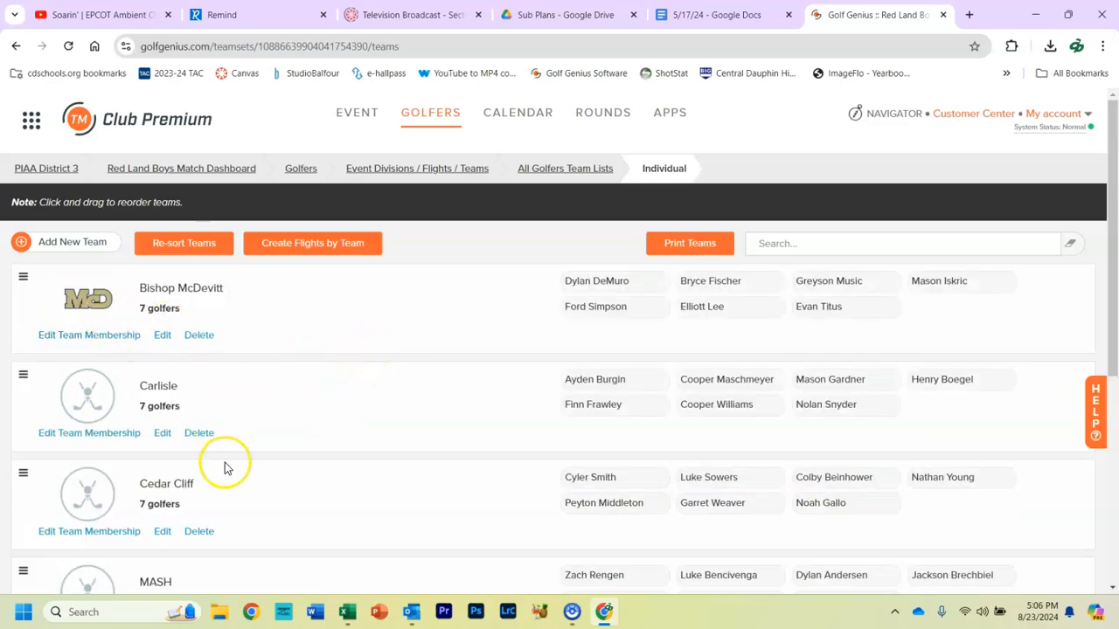
Step: Give Carlisle and Cedar Cliff their school logo files (Carlisle logo, cedar-cliff) and save each
click(161, 433)
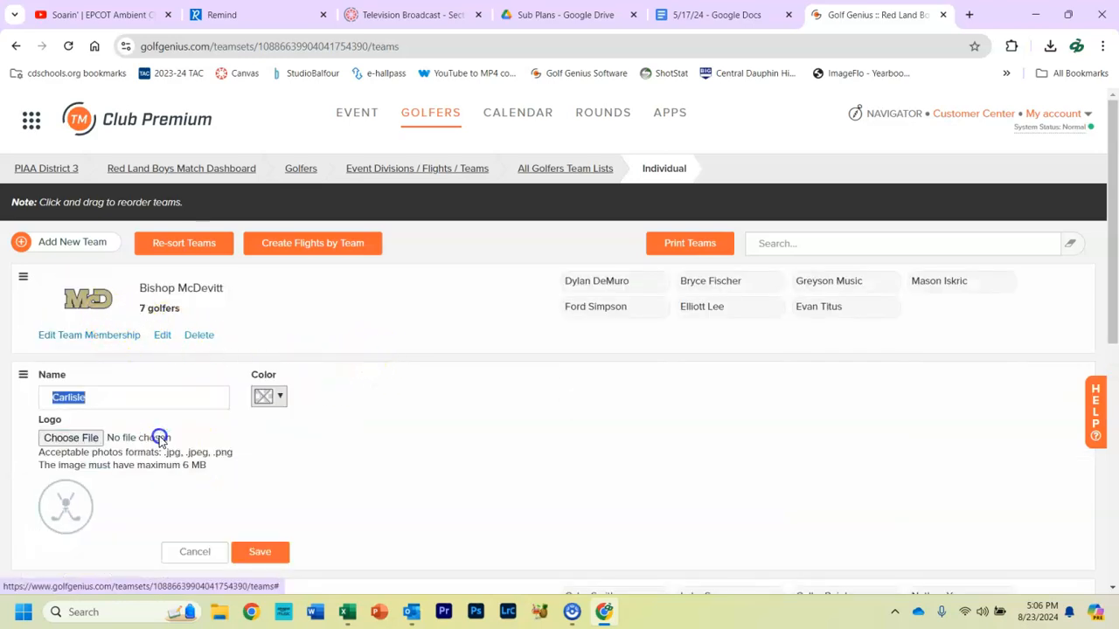
click(70, 437)
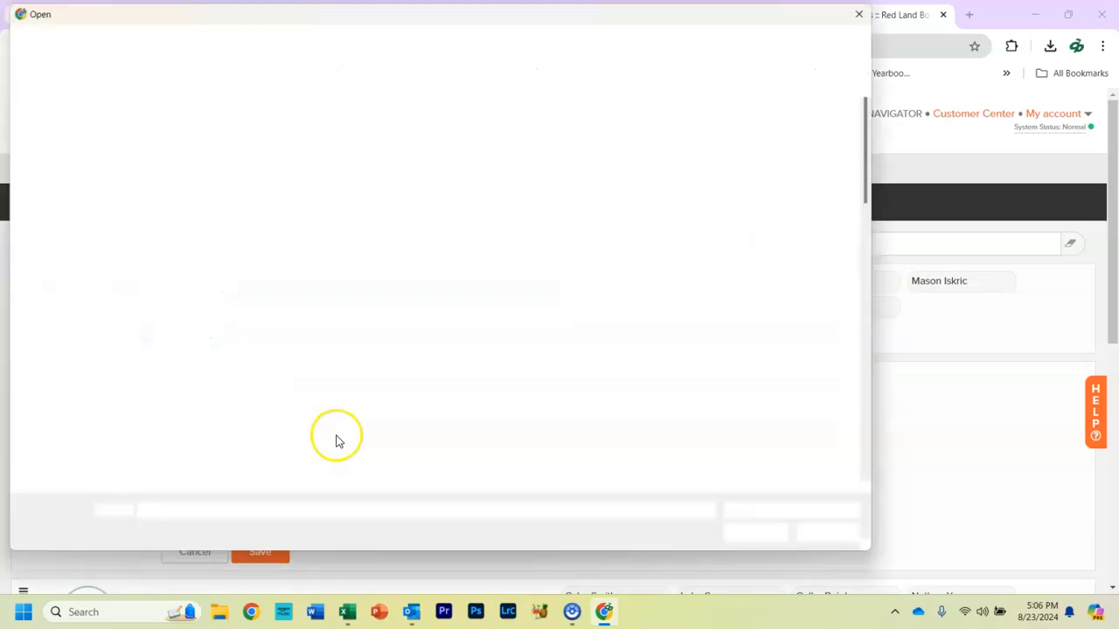
click(732, 227)
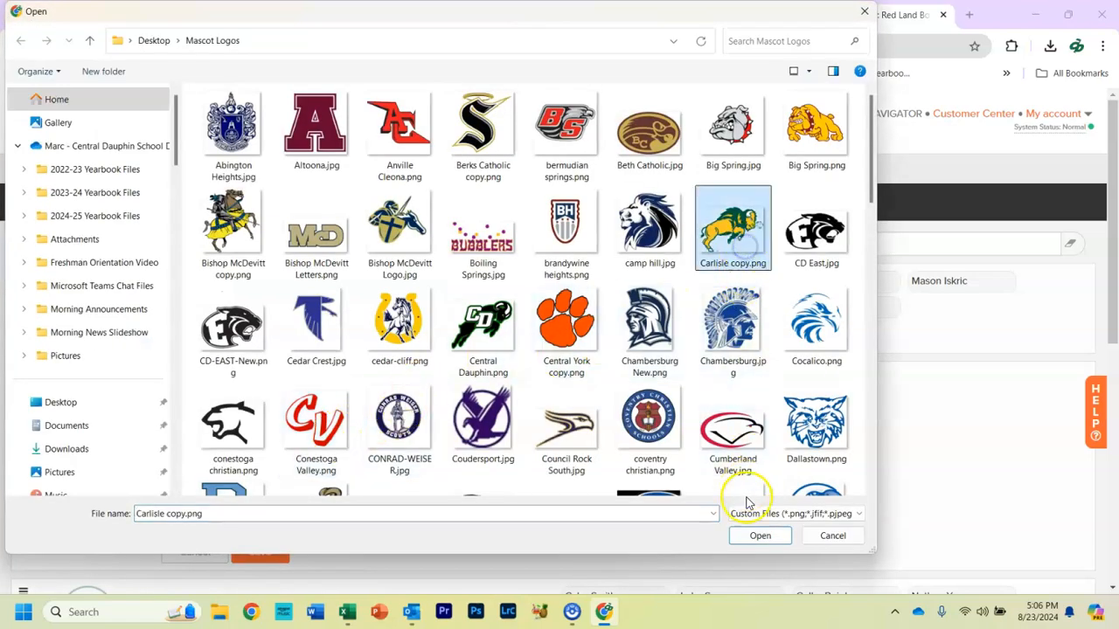
click(759, 535)
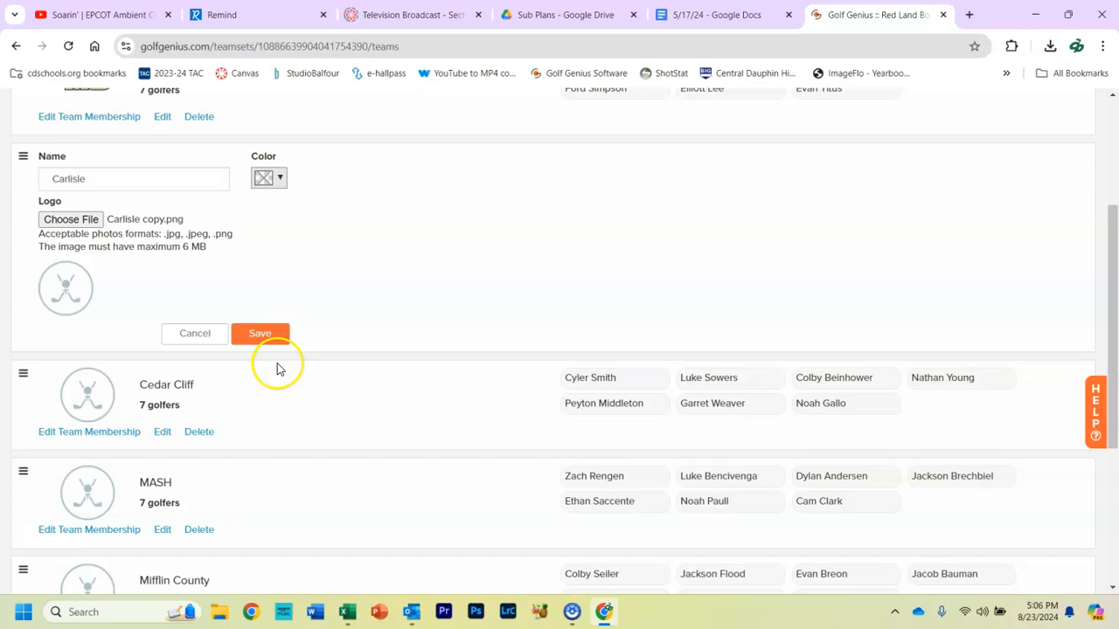
click(259, 332)
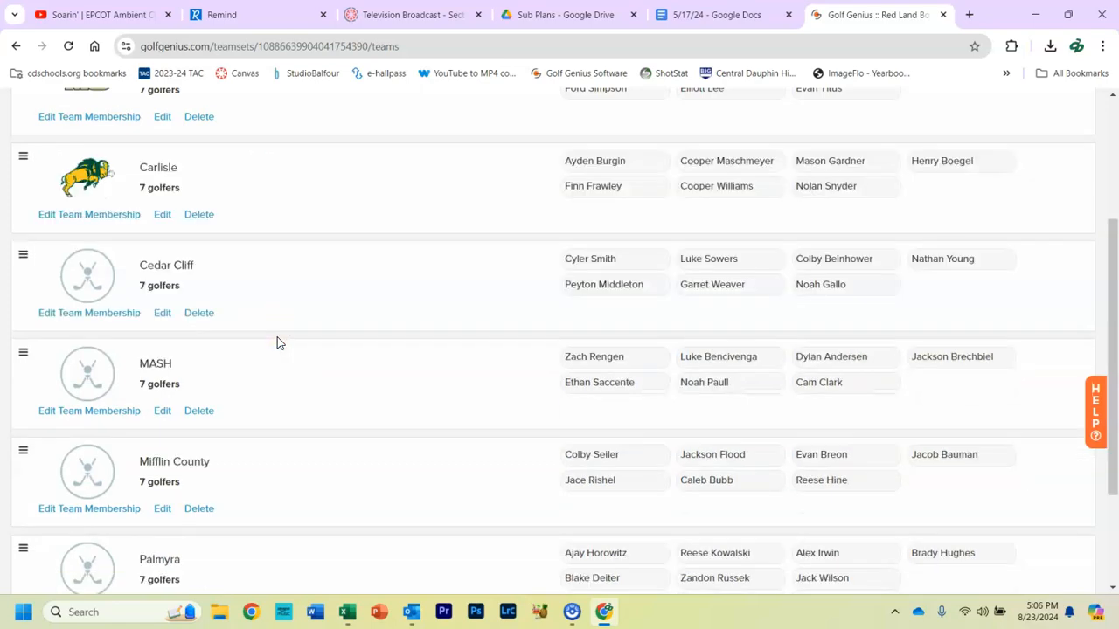
click(161, 311)
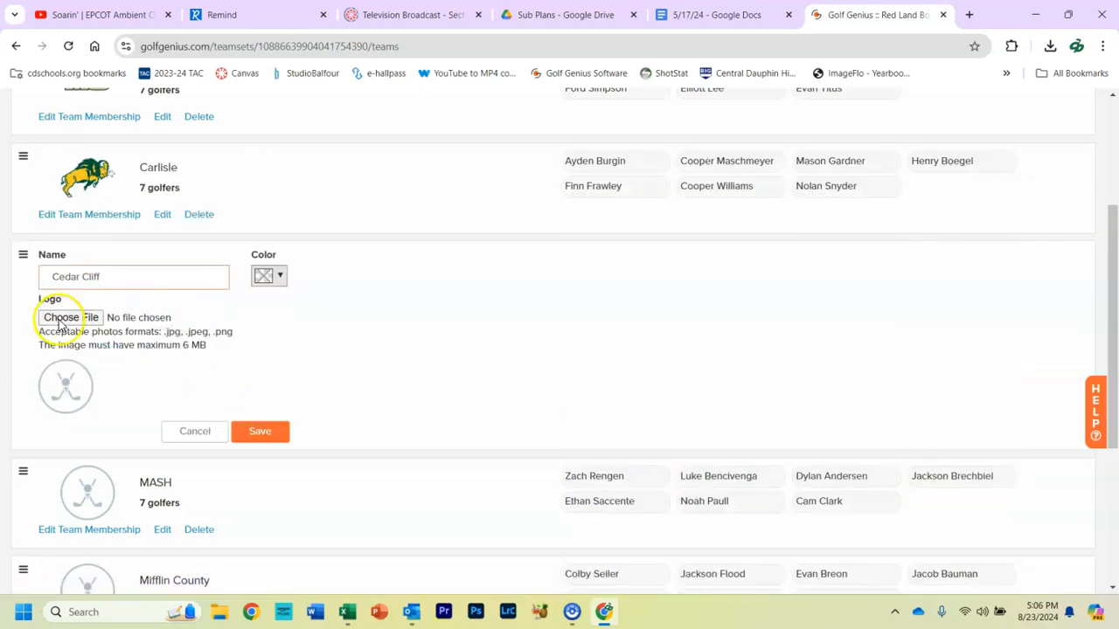
click(70, 318)
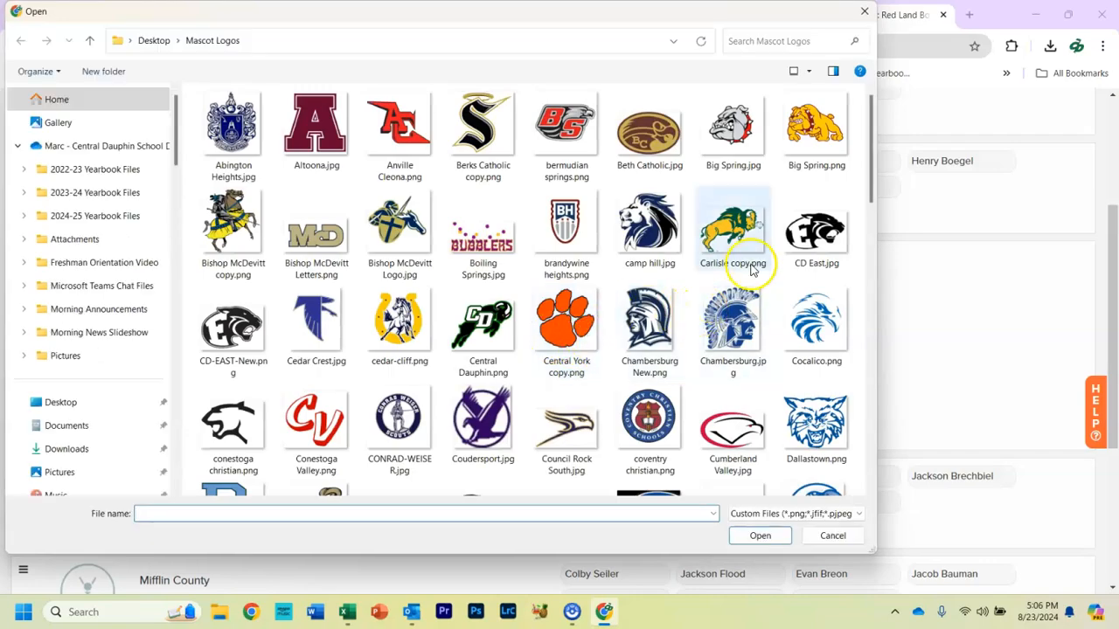
click(399, 323)
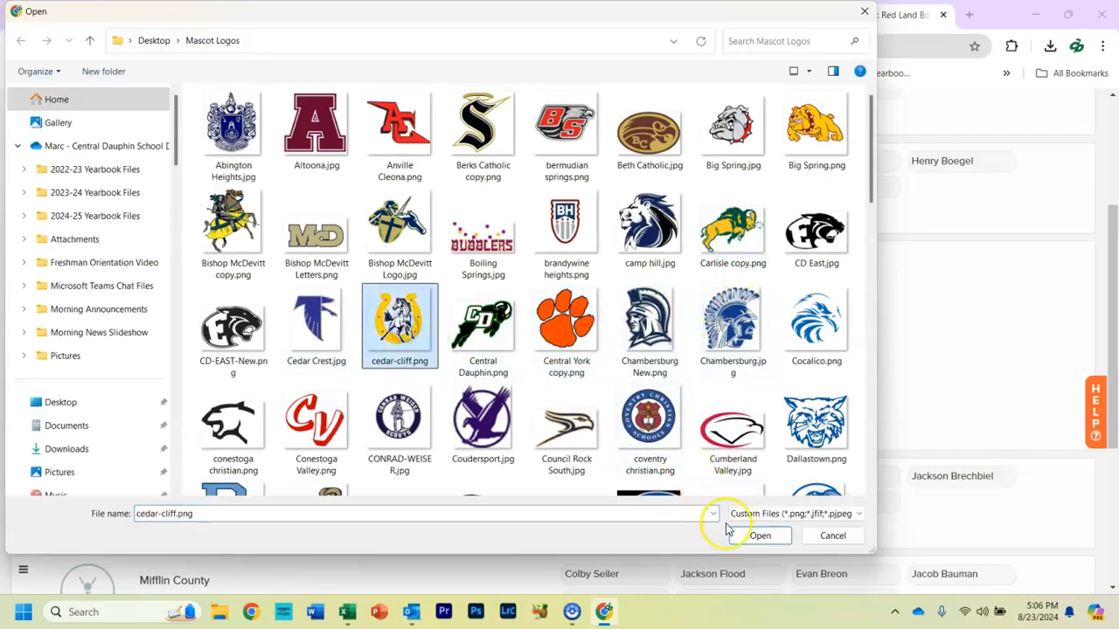
click(758, 535)
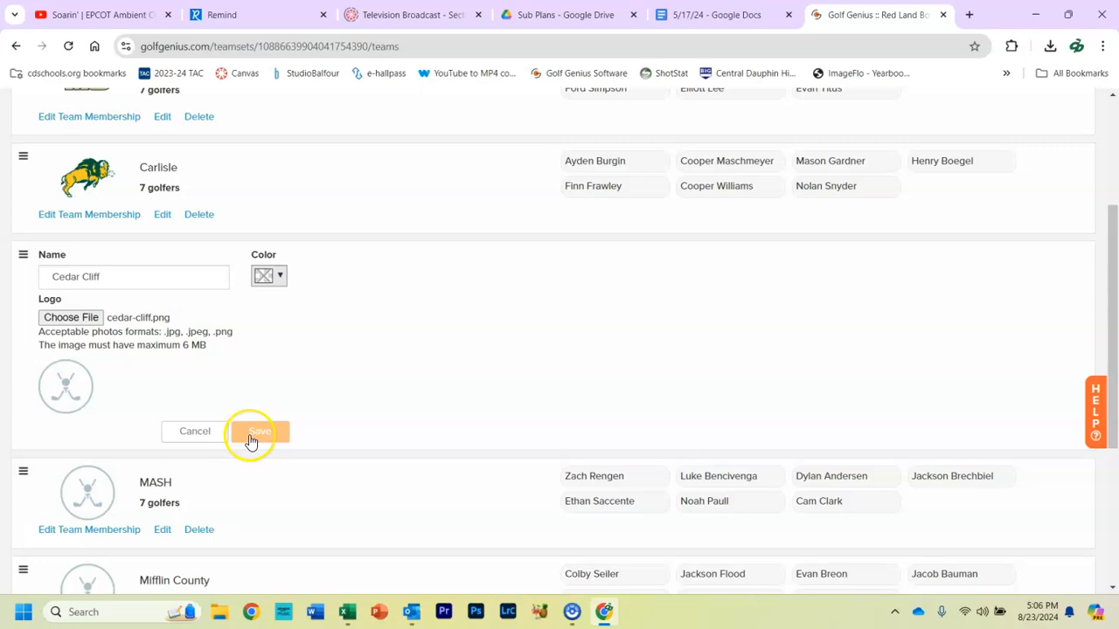
click(258, 430)
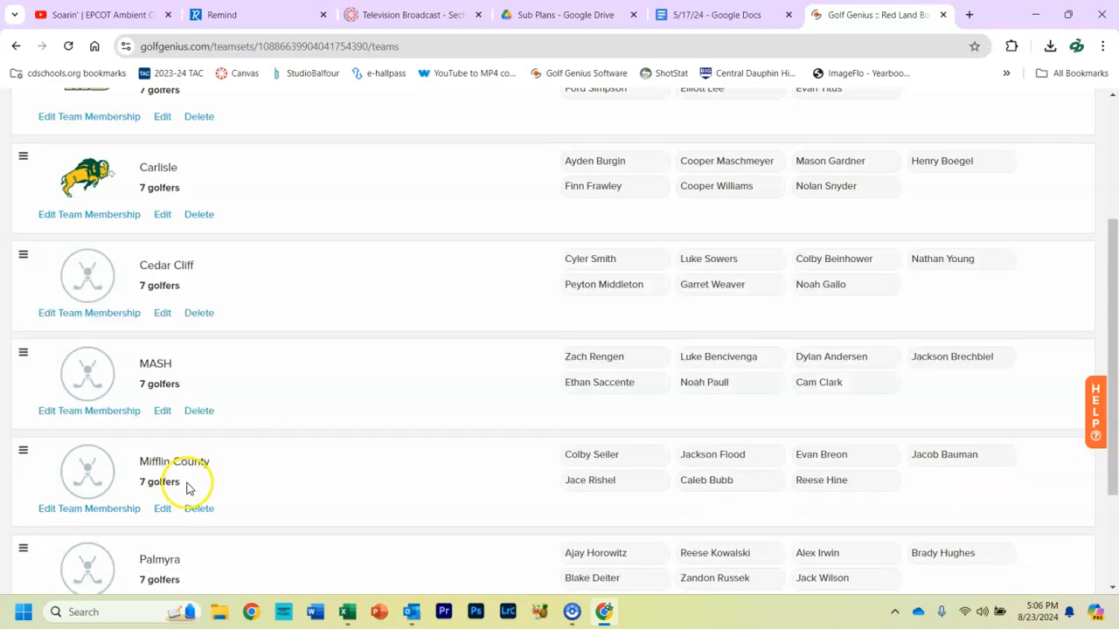
Step: Give MASH and Mifflin County their logos (mifflin-county.png) and save each team
click(161, 411)
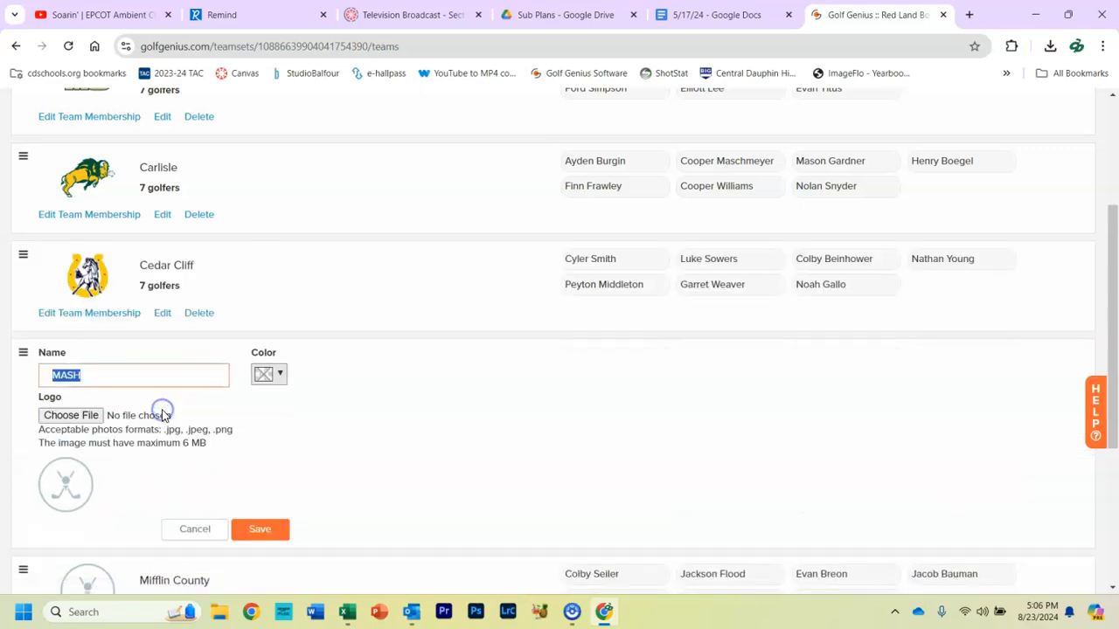
click(70, 416)
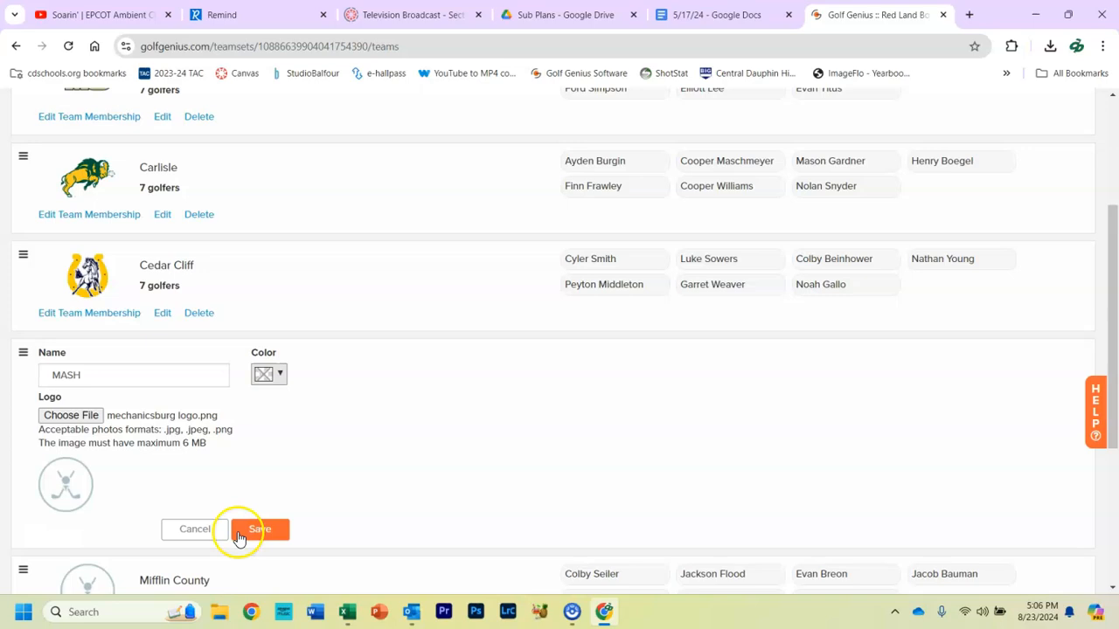
click(258, 527)
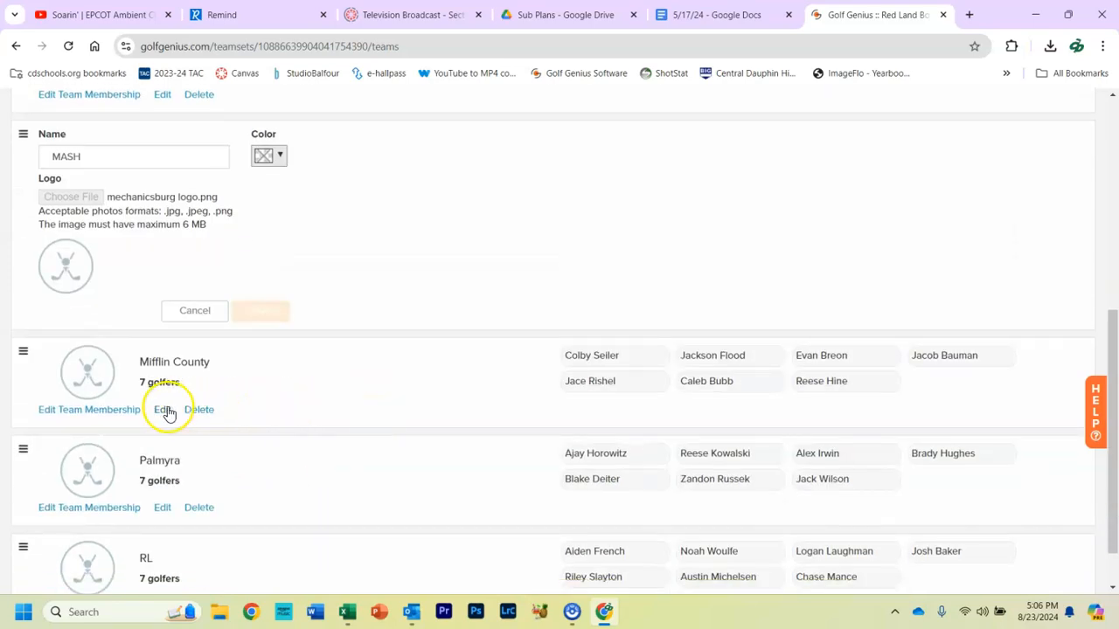
click(161, 409)
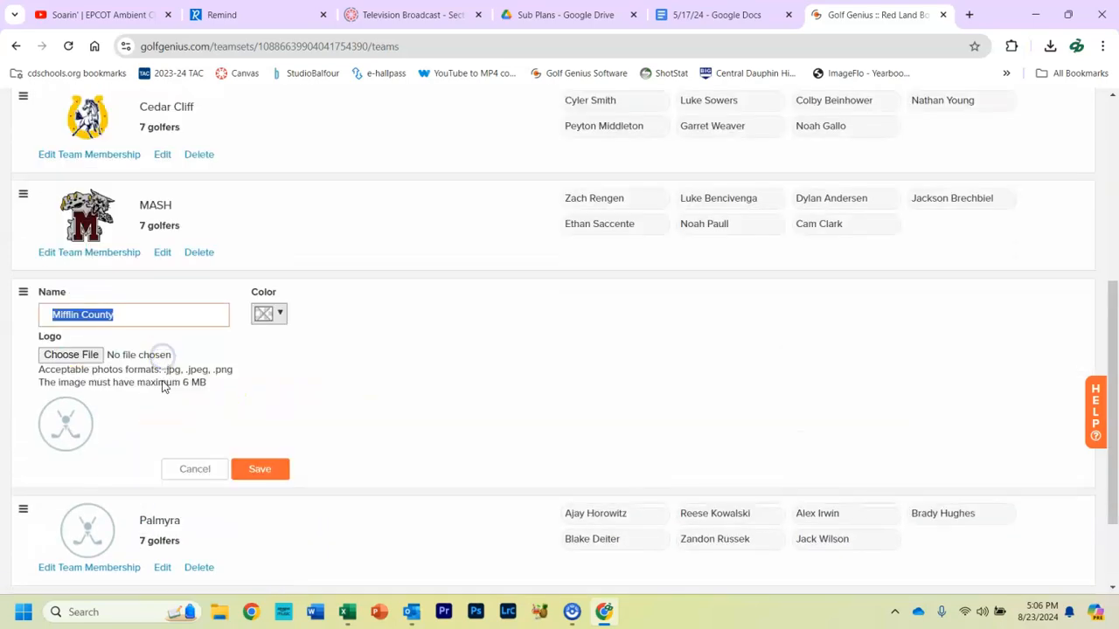
click(70, 353)
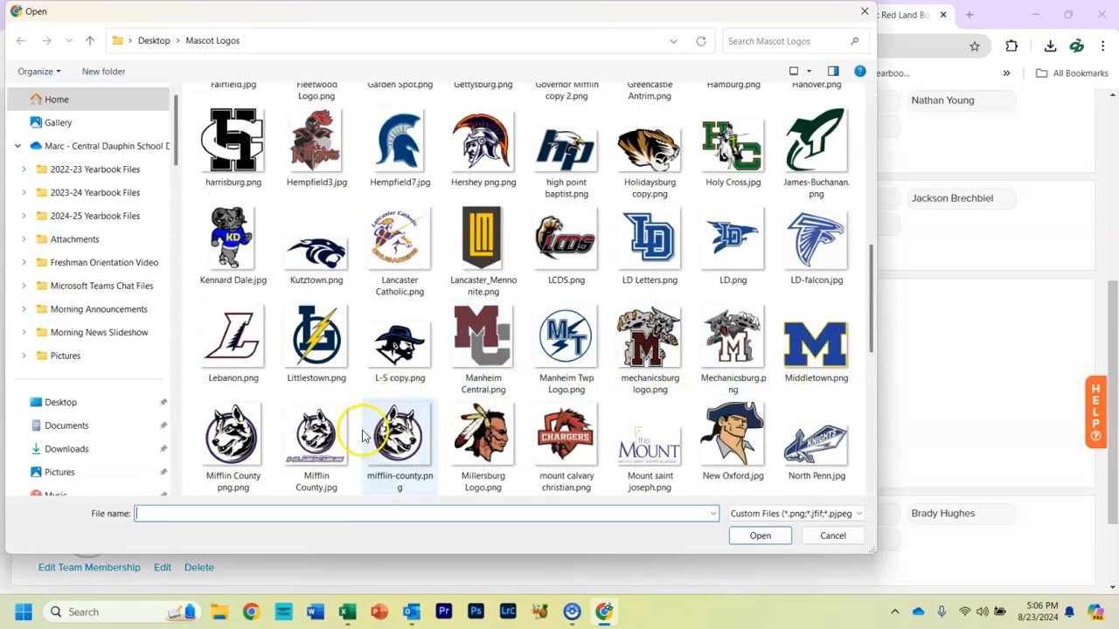
click(759, 535)
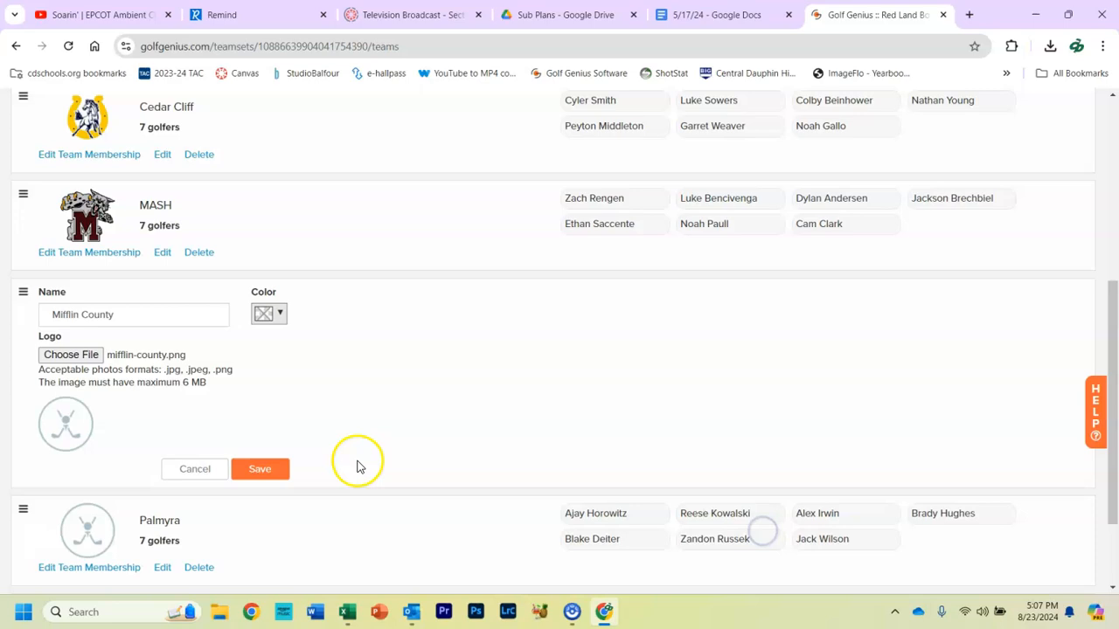
click(259, 468)
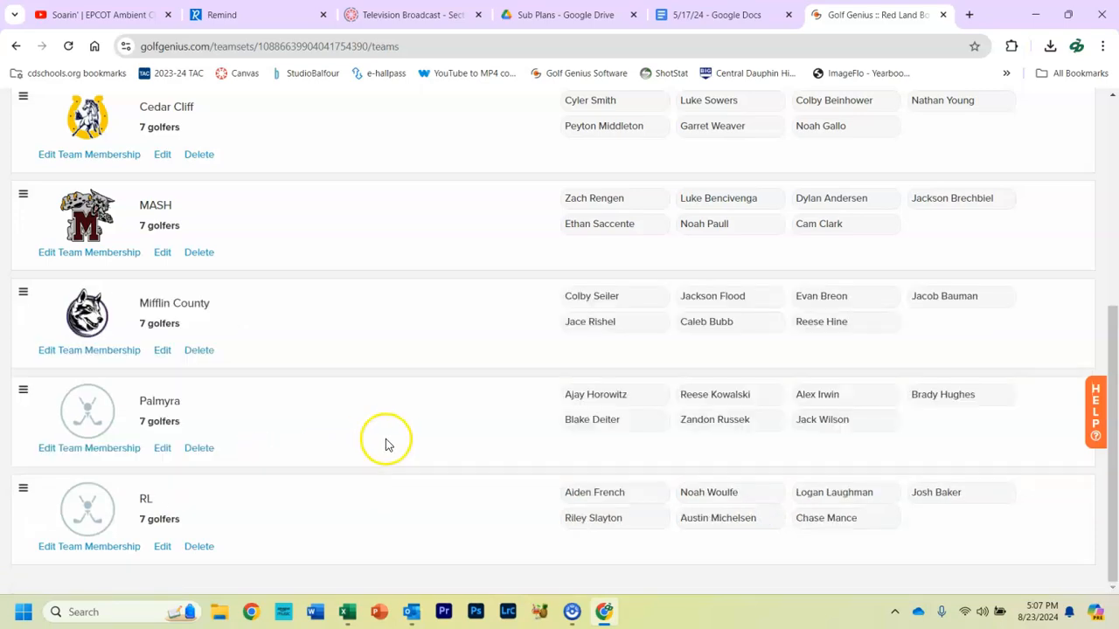
Step: Give Palmyra its logo and RL the red-land.png logo, saving each team
click(161, 447)
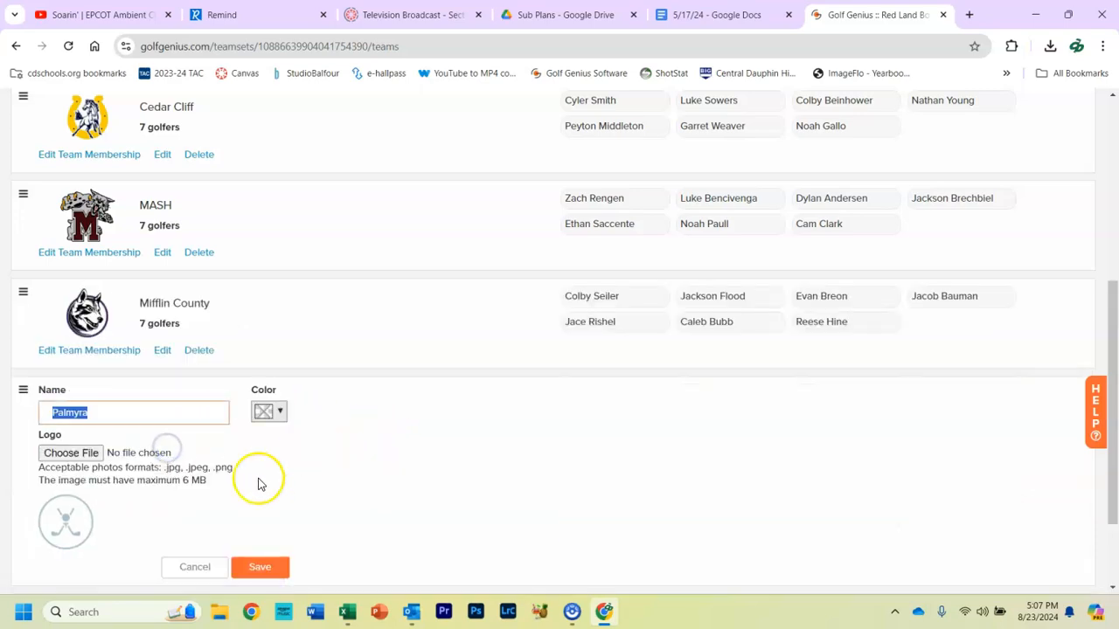
click(70, 451)
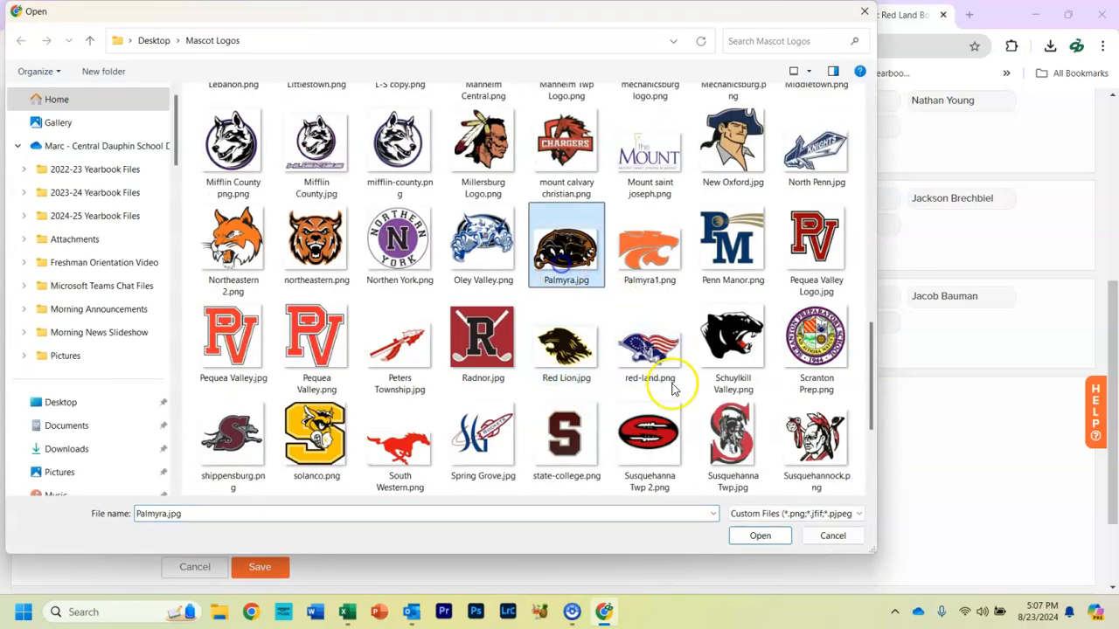
click(759, 535)
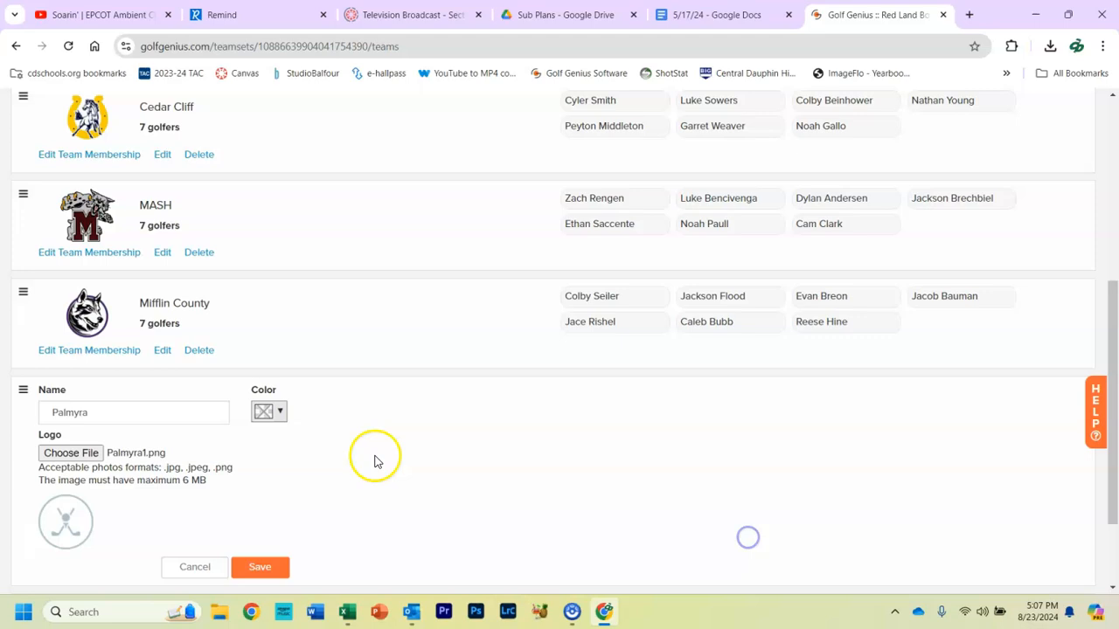
click(259, 566)
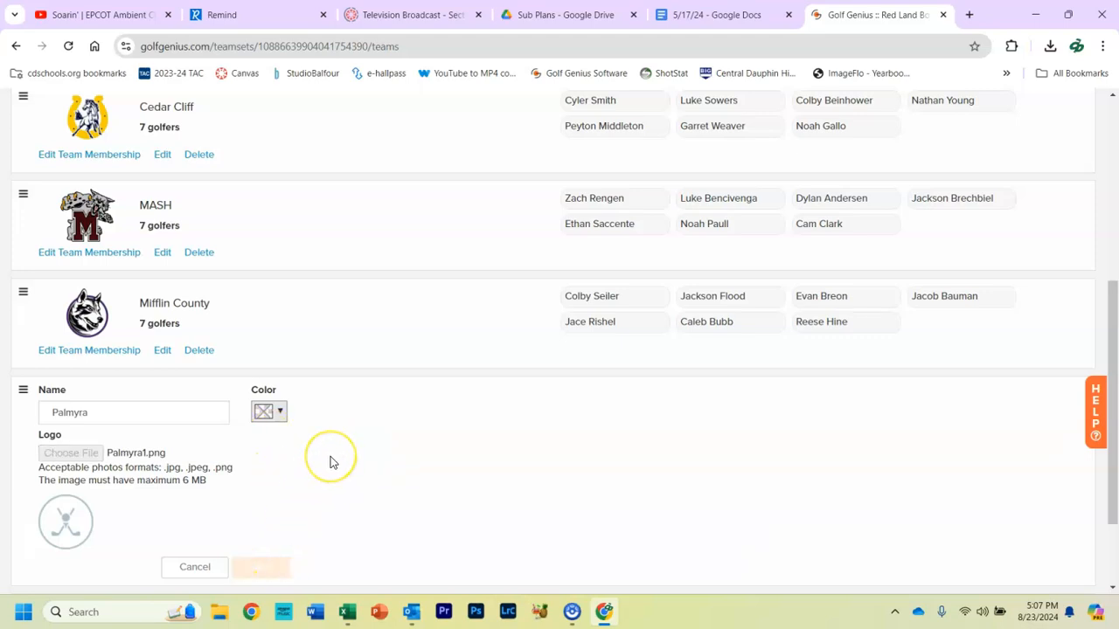
click(261, 567)
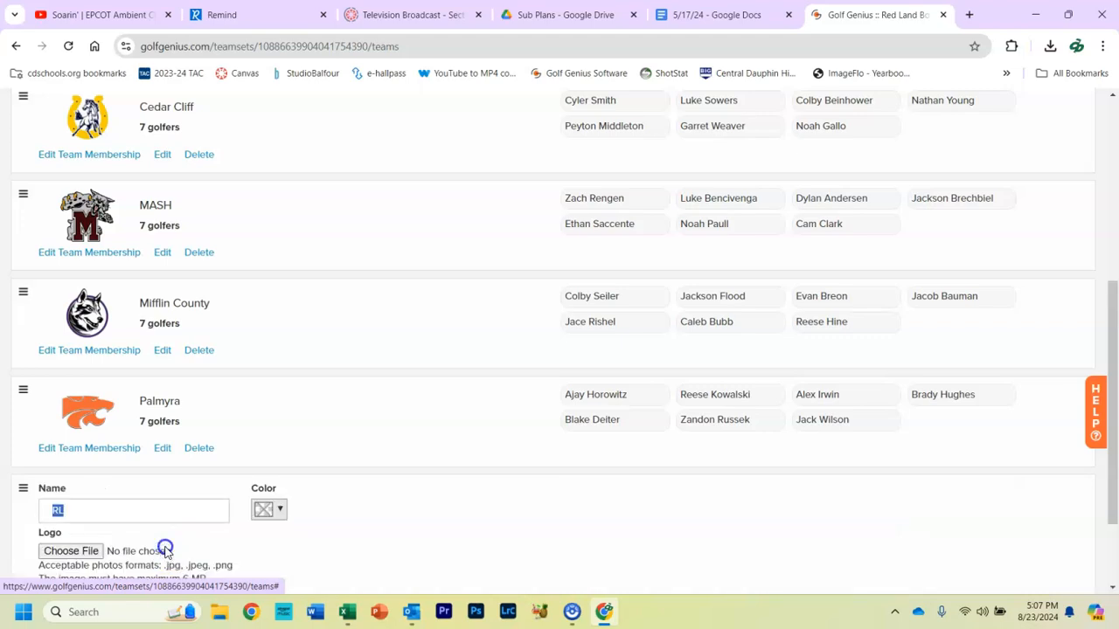
click(70, 551)
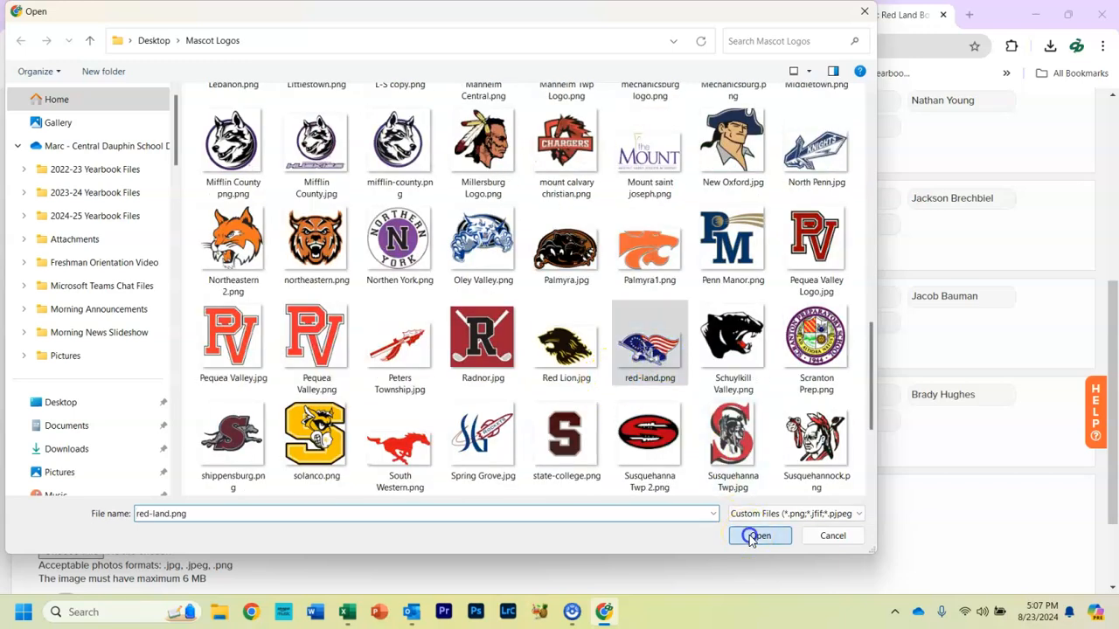
click(758, 534)
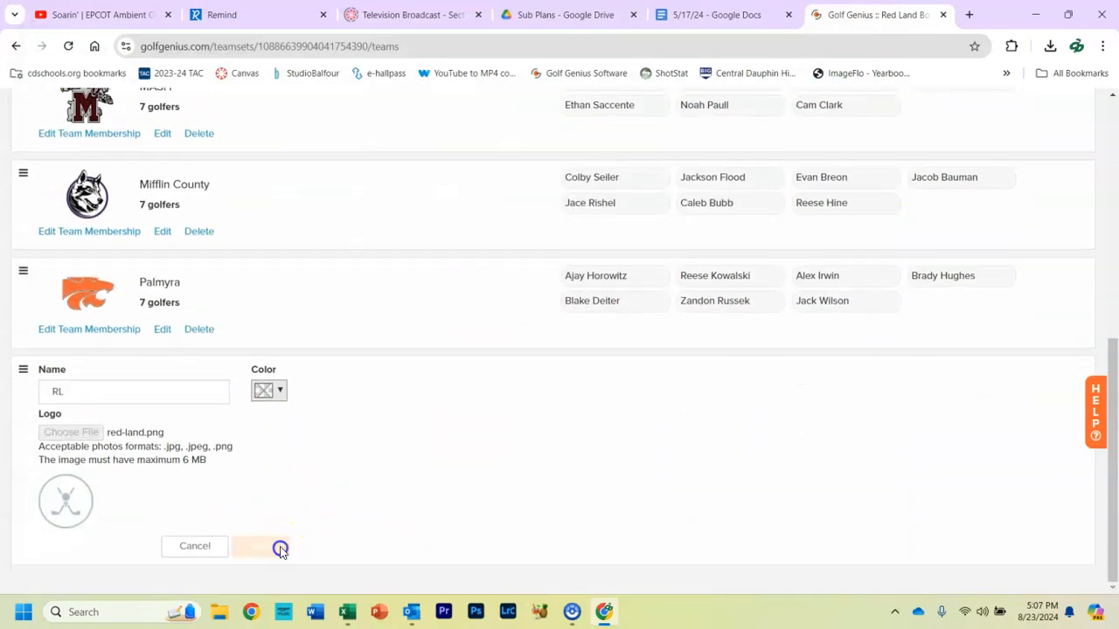
click(259, 545)
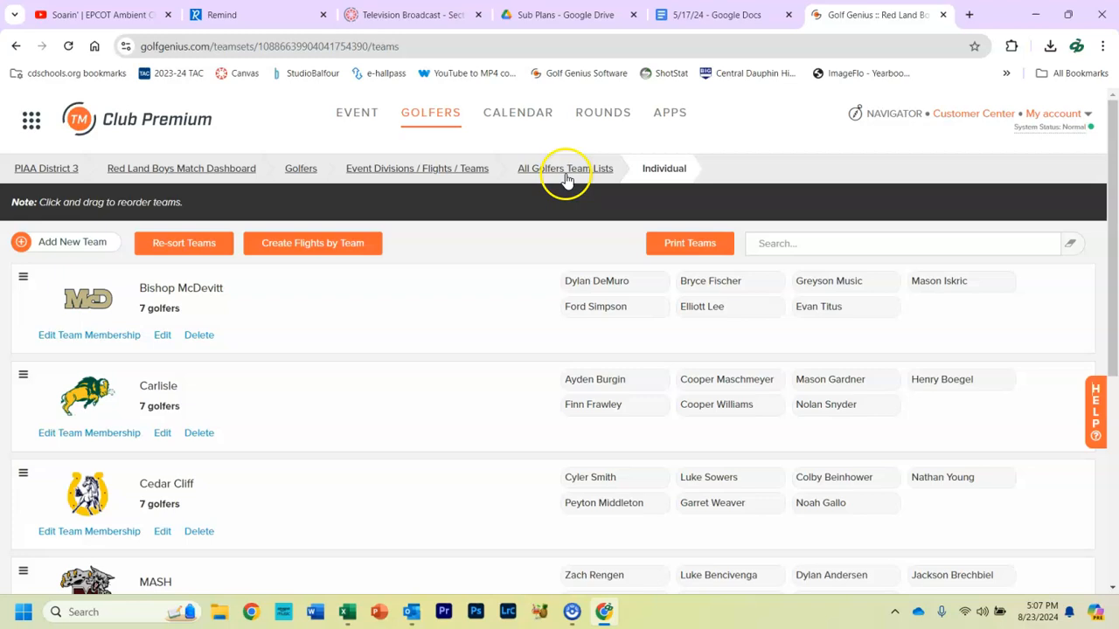
click(602, 112)
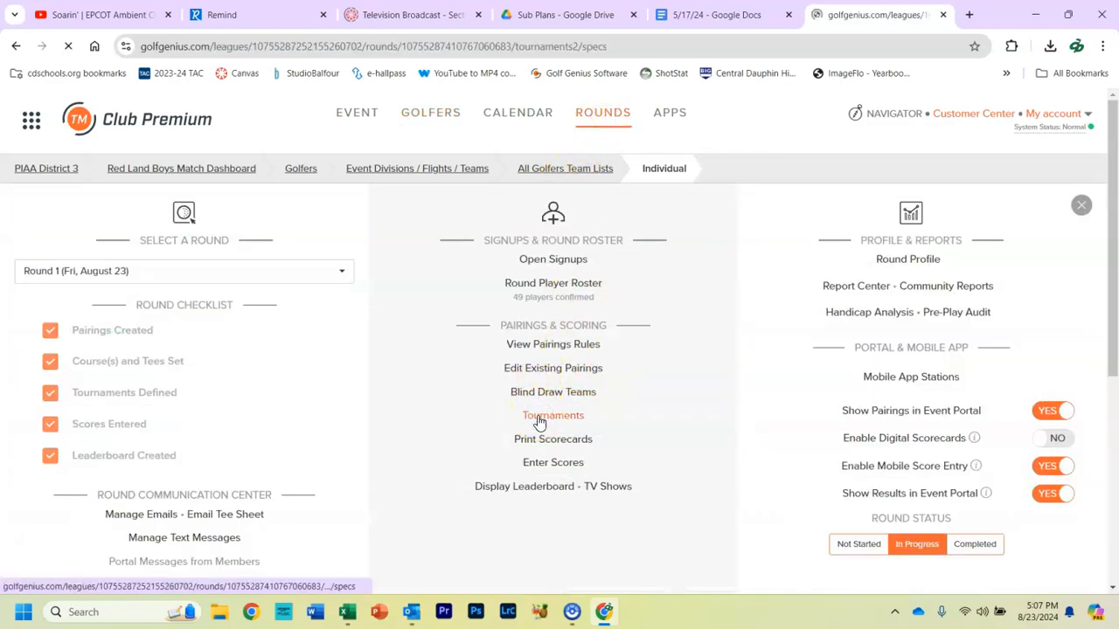
Step: From Round 1's Tournaments list, bring the Individual Tournament into its edit form
click(552, 416)
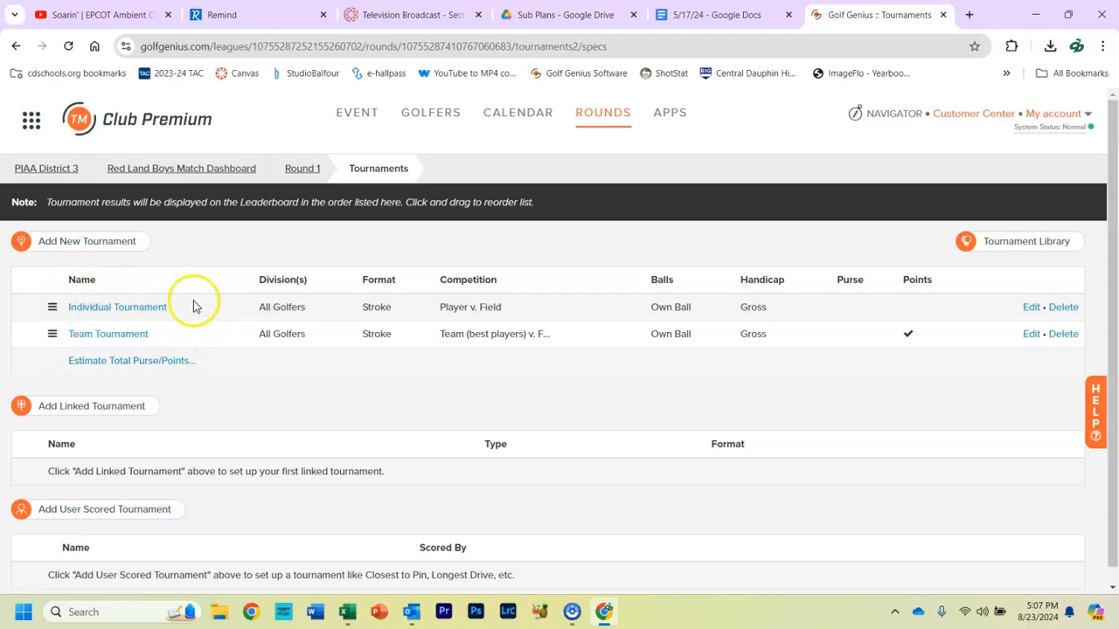
mouse_move(154, 313)
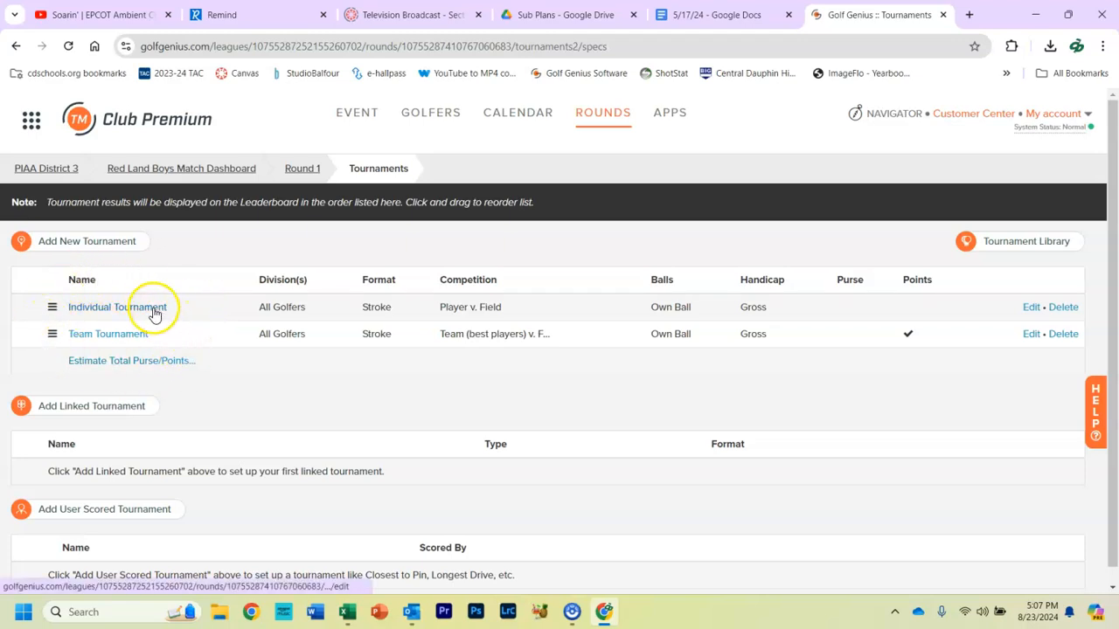
click(115, 308)
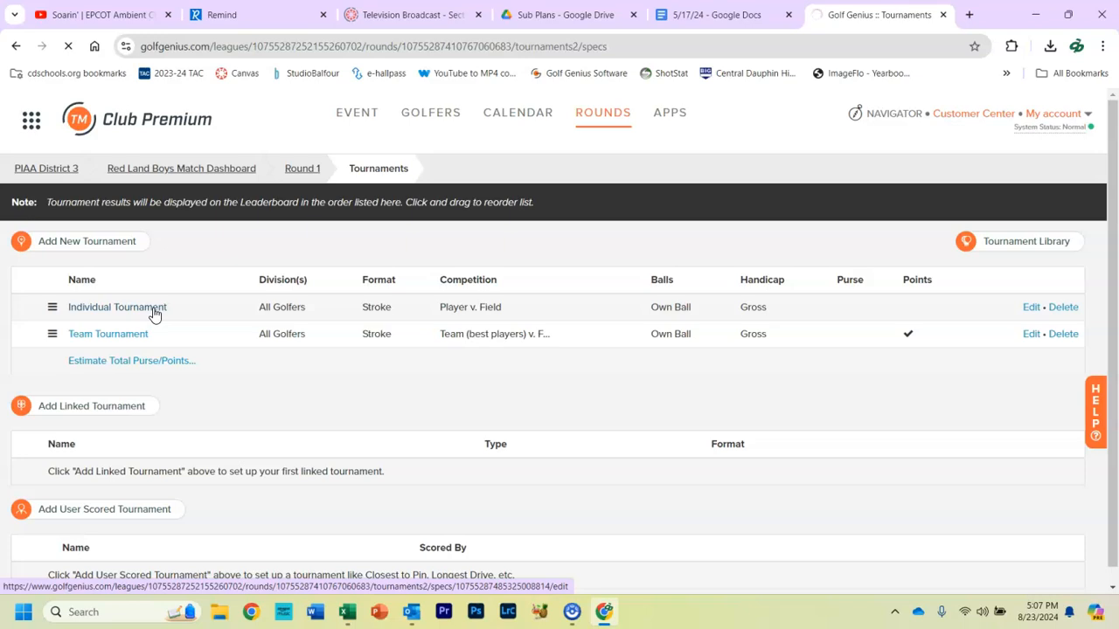
click(116, 308)
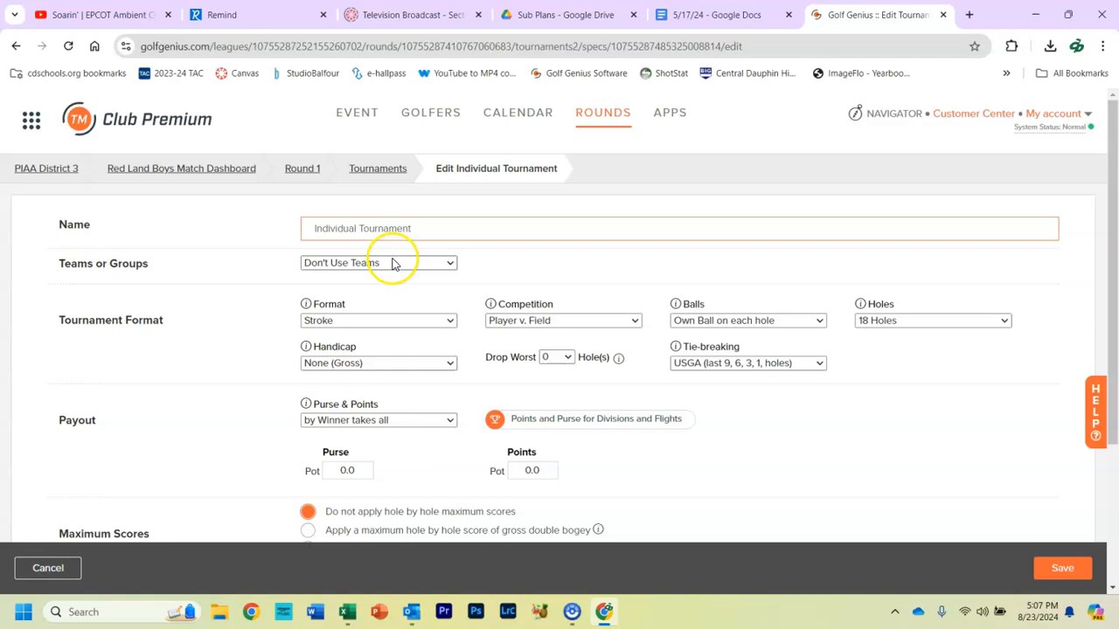
Step: Set Teams or Groups to Individual, score results by team regardless of tee sheet, and save
click(377, 262)
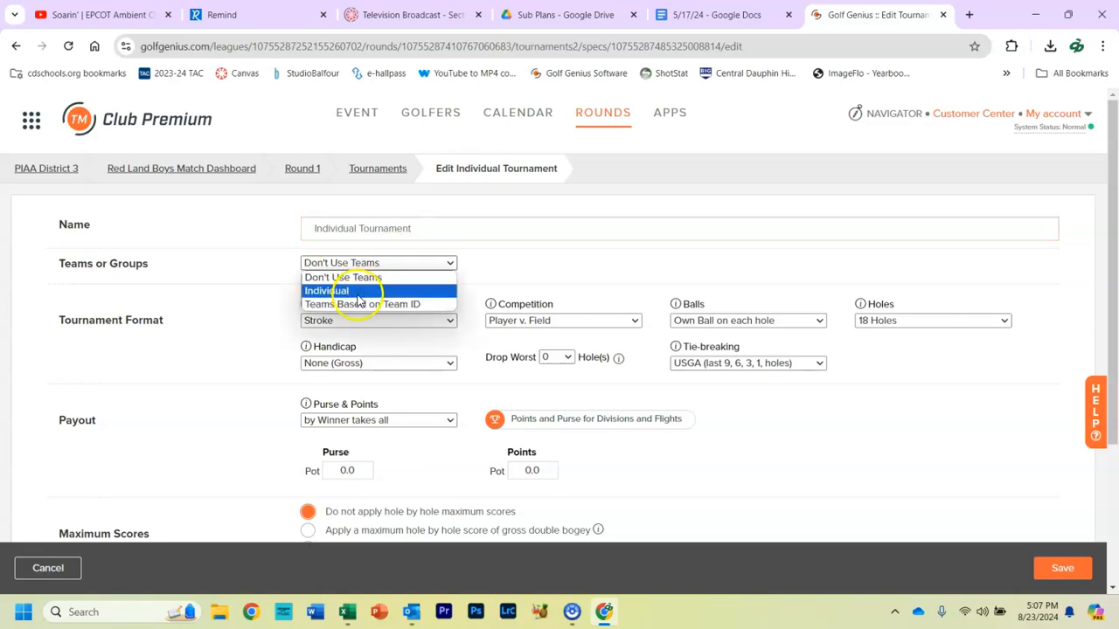
click(326, 290)
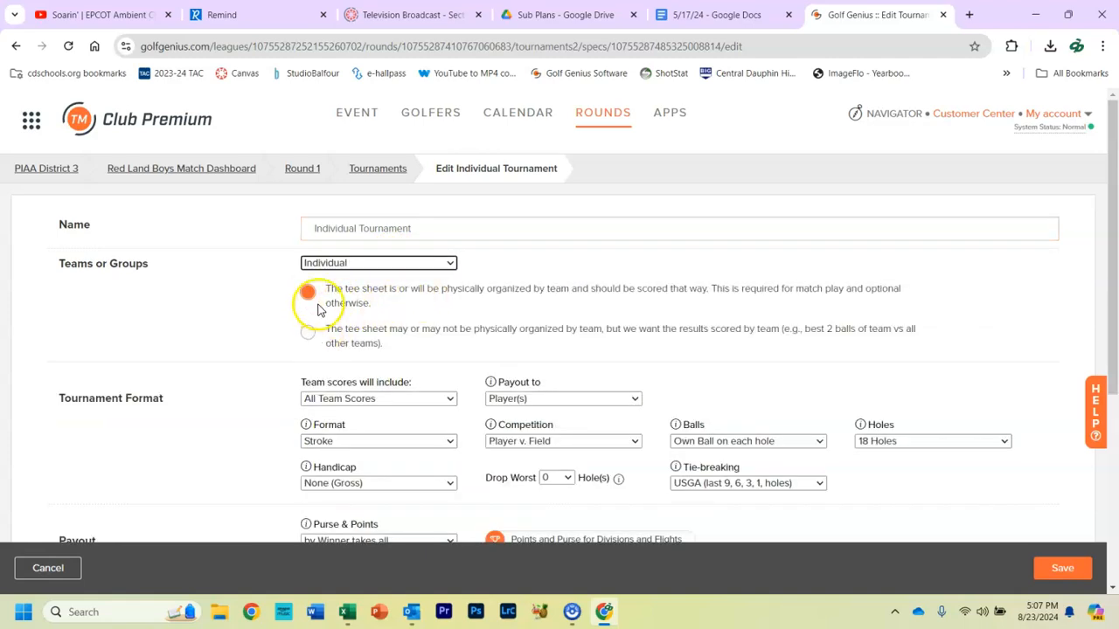
click(307, 292)
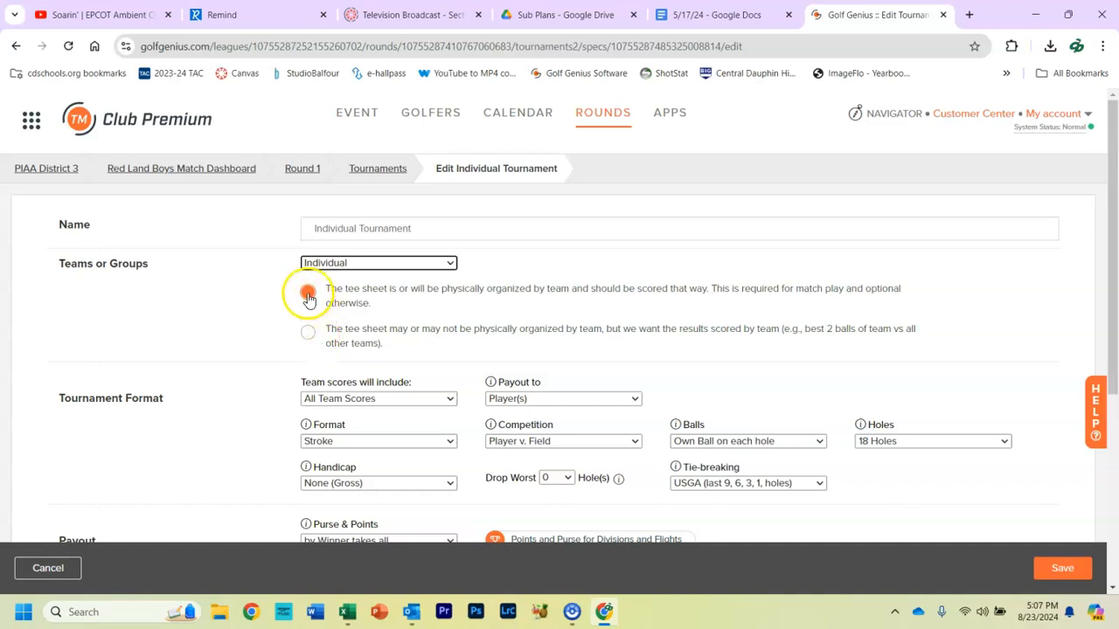
click(307, 332)
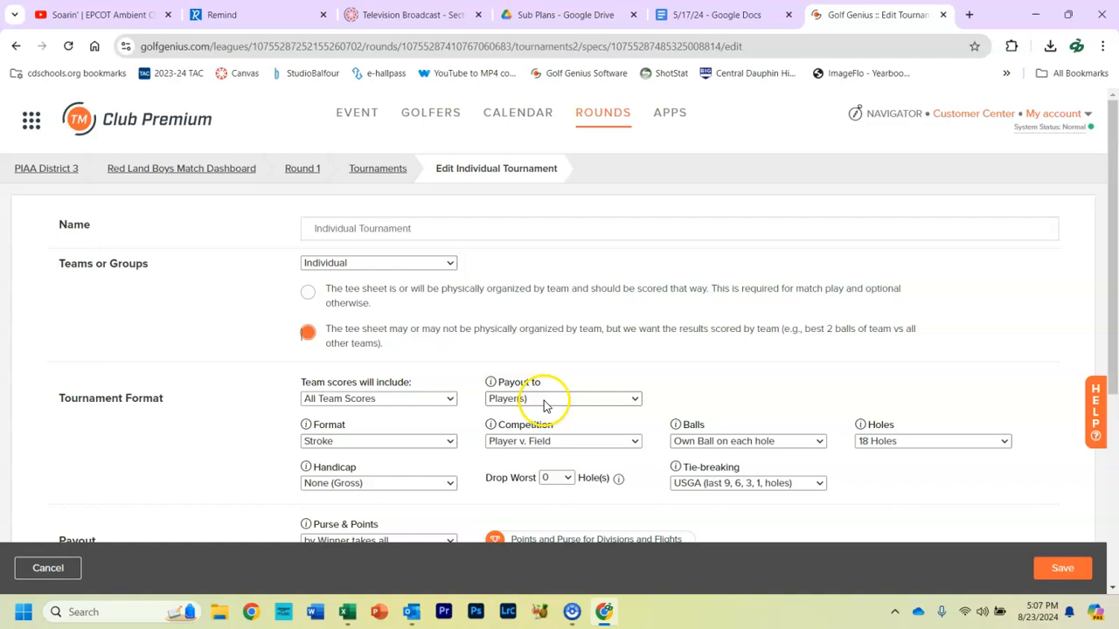
scroll(down, 3)
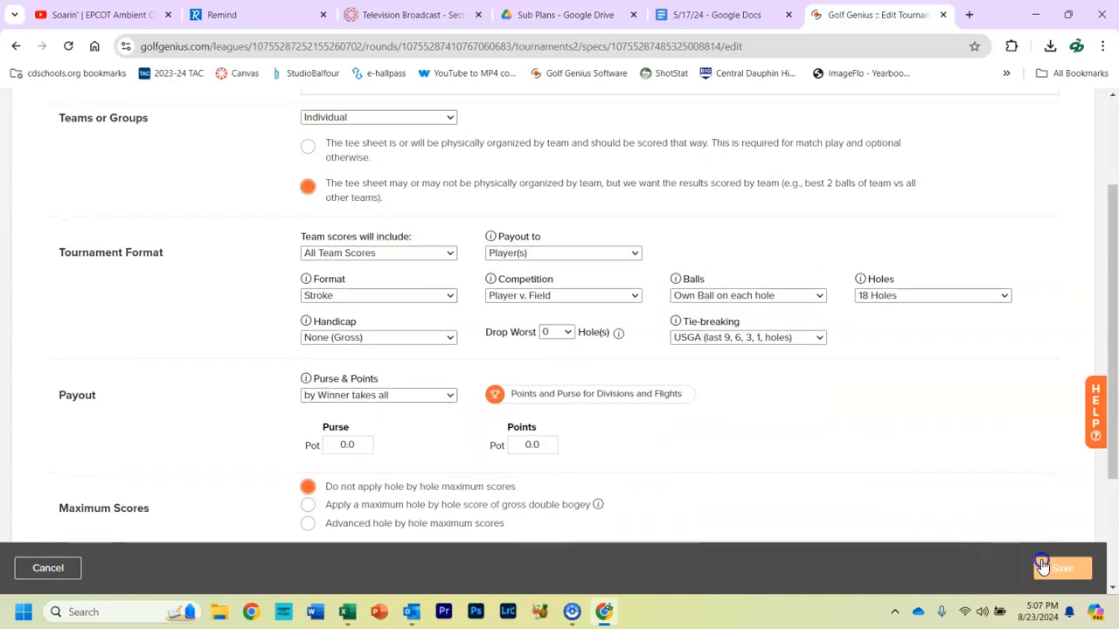
click(1059, 568)
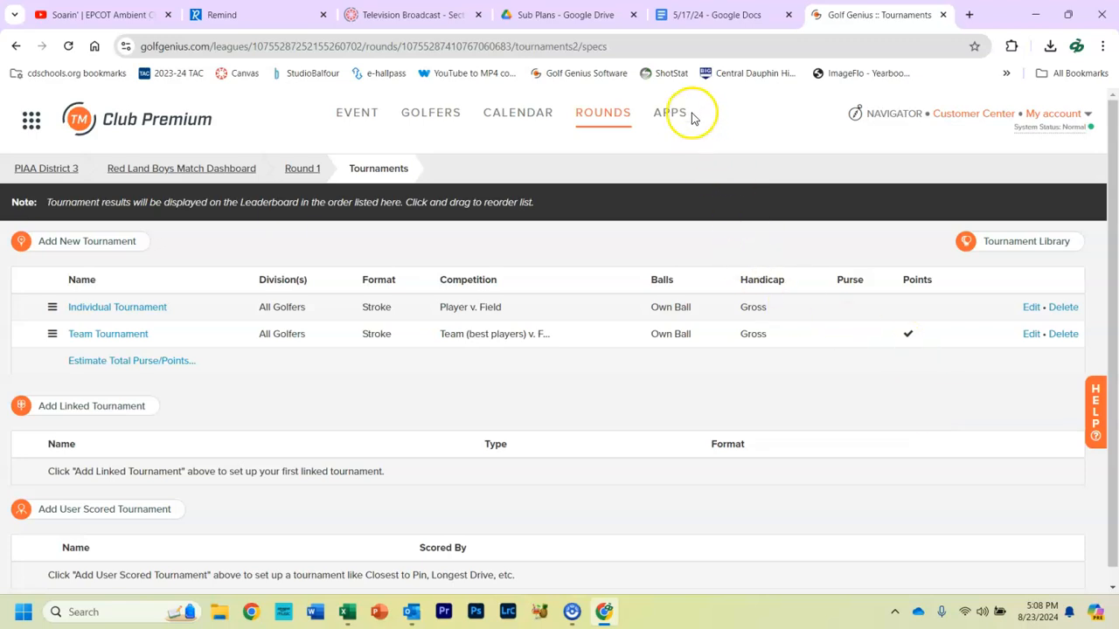
Step: View the member portal's Individual Tournament leaderboard showing players with school logos and affiliations
click(669, 112)
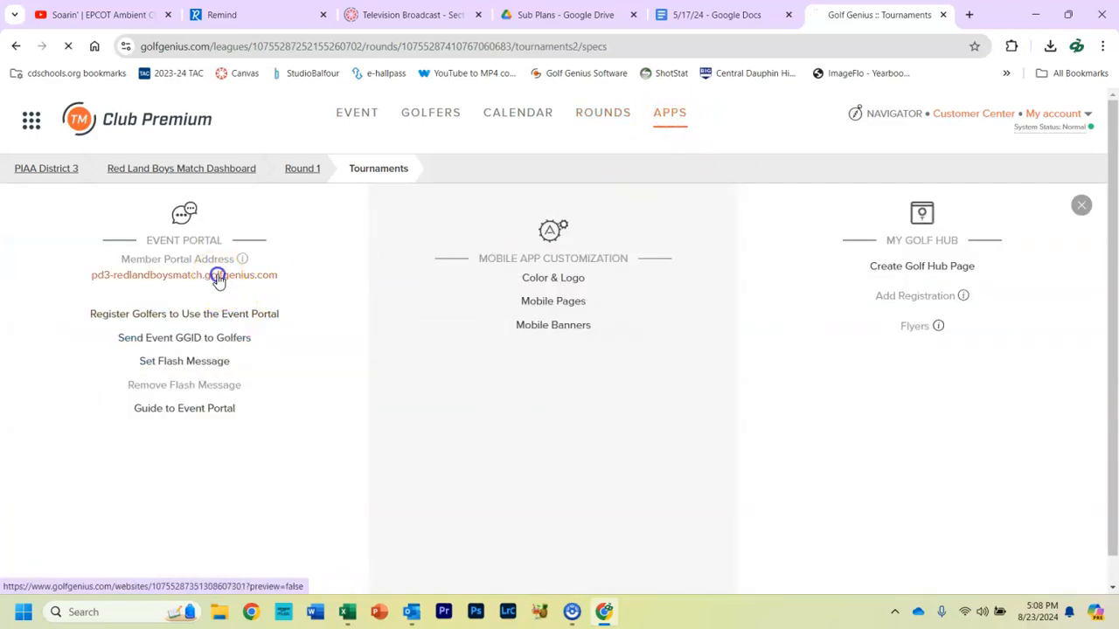
click(183, 275)
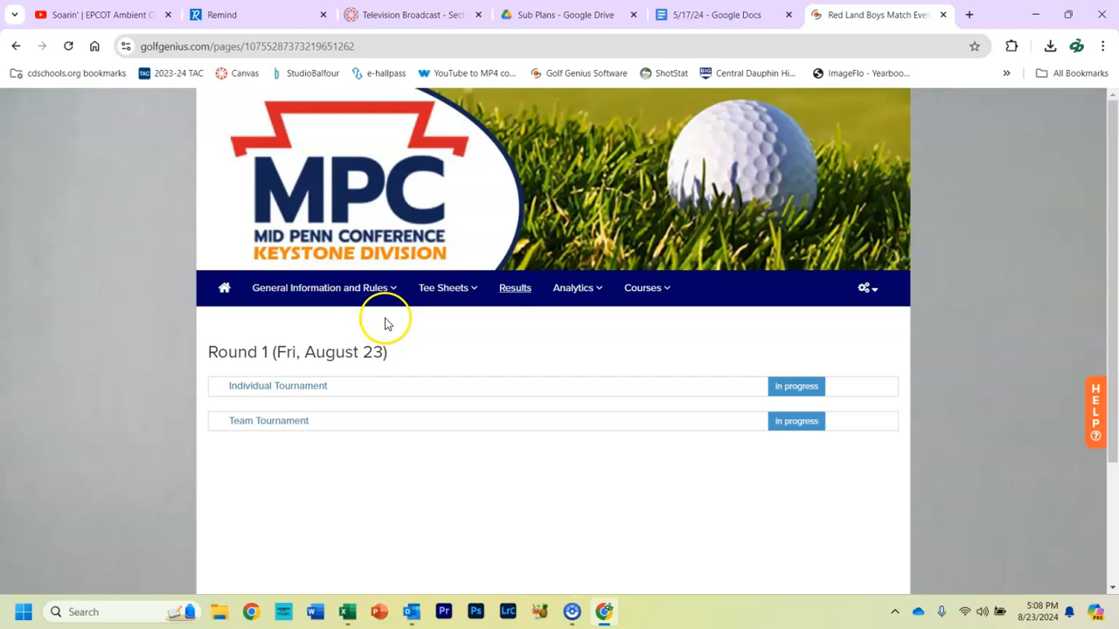
scroll(down, 3)
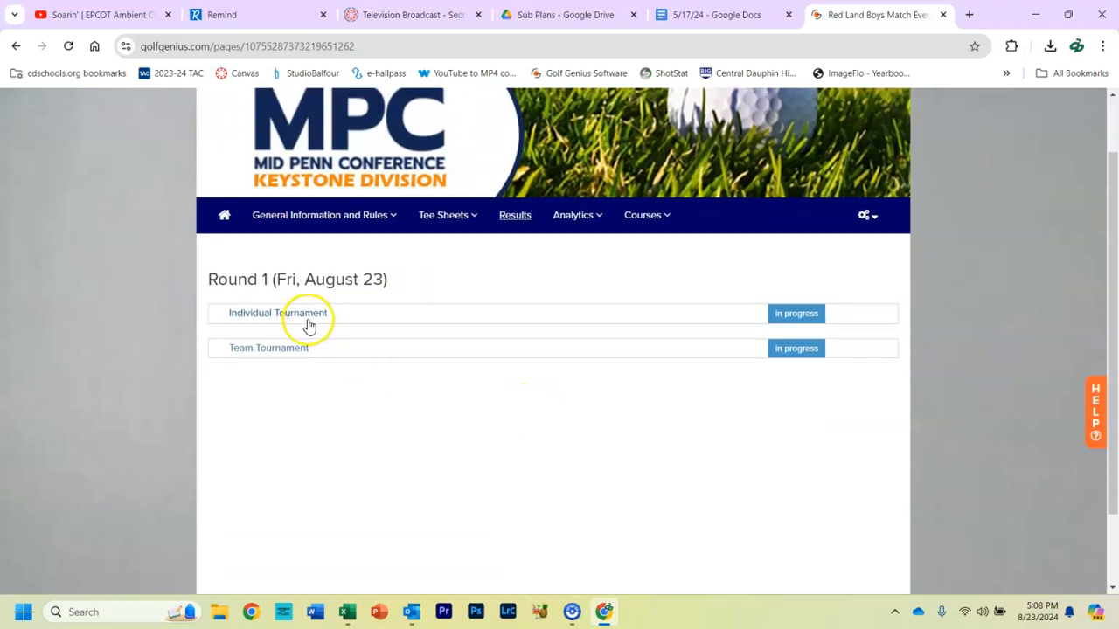
click(277, 313)
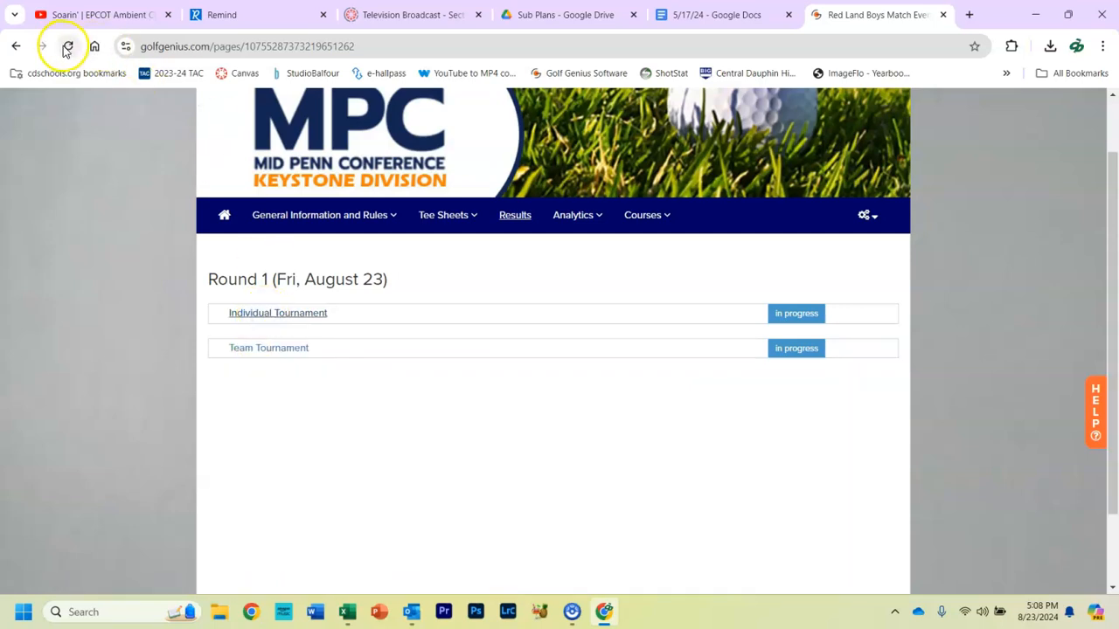
click(66, 45)
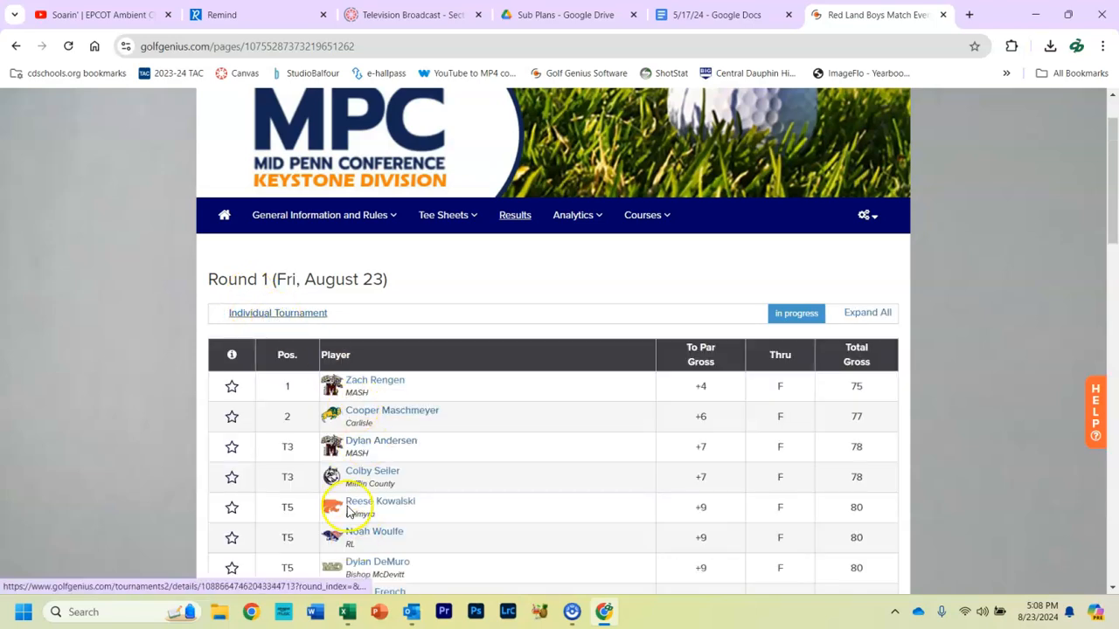
scroll(down, 3)
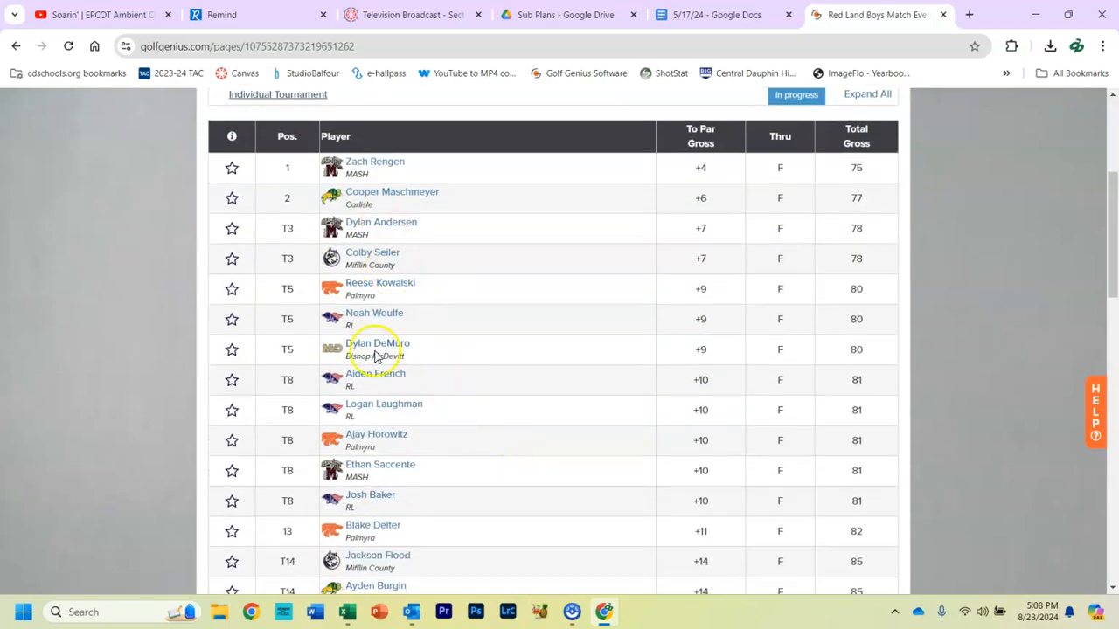